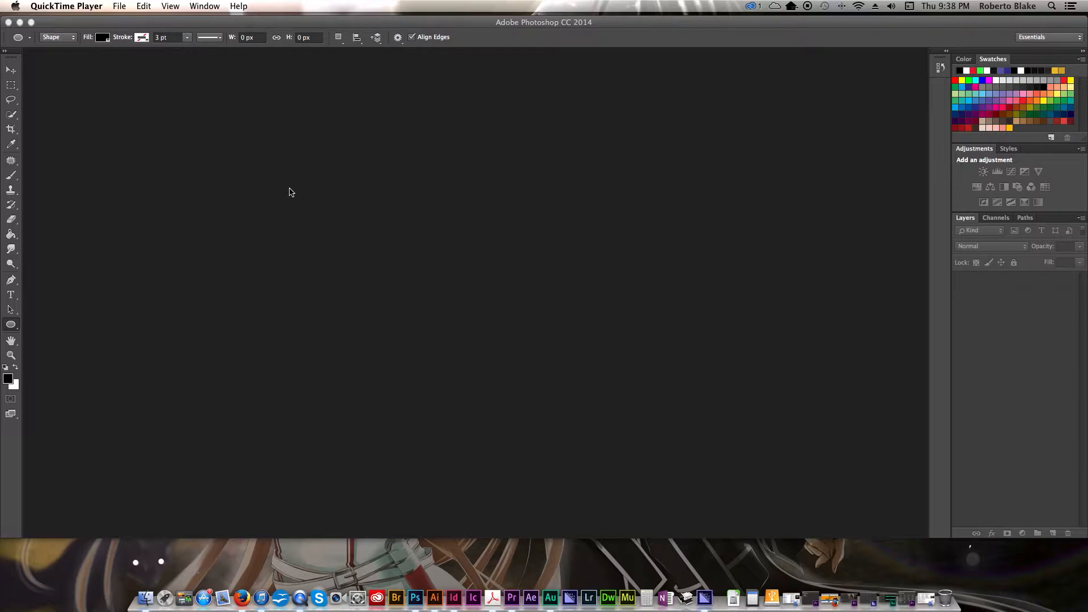
mouse_move(303, 192)
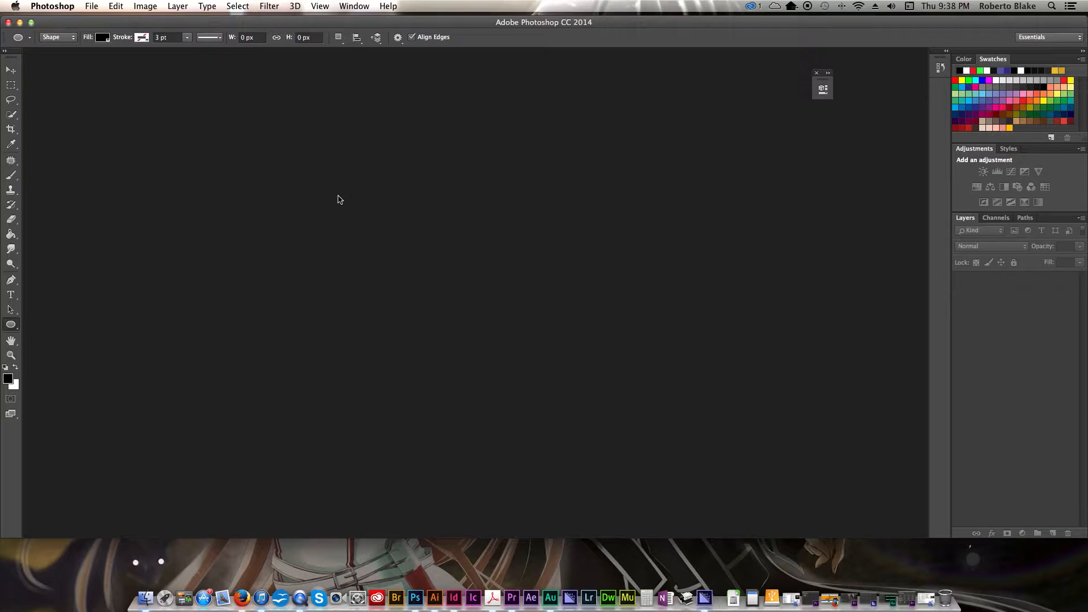
Create a new 1920×1080 px document at 72 ppi.
click(91, 6)
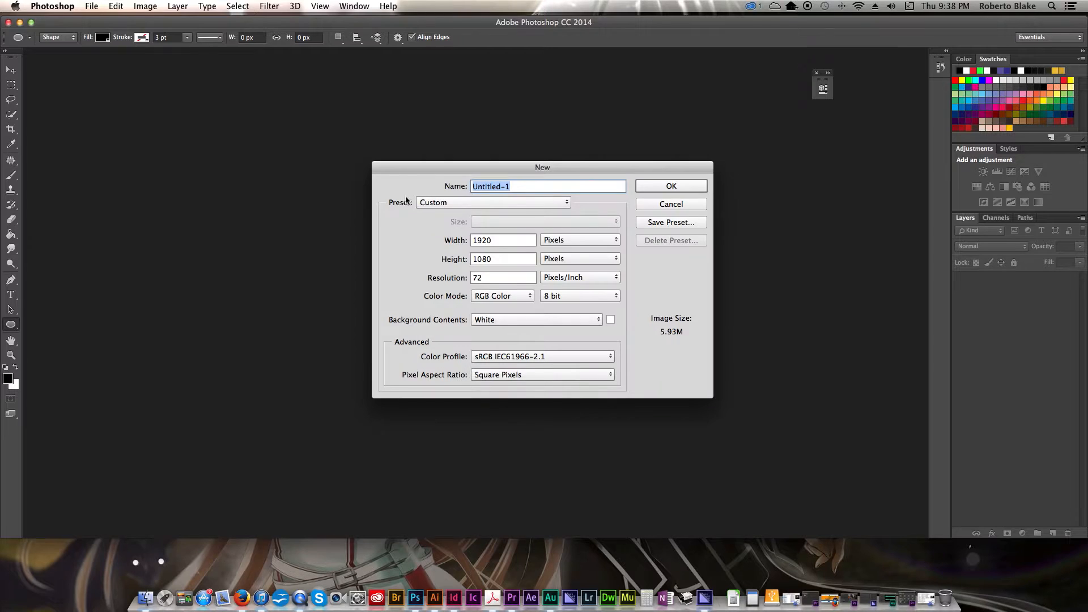
click(670, 203)
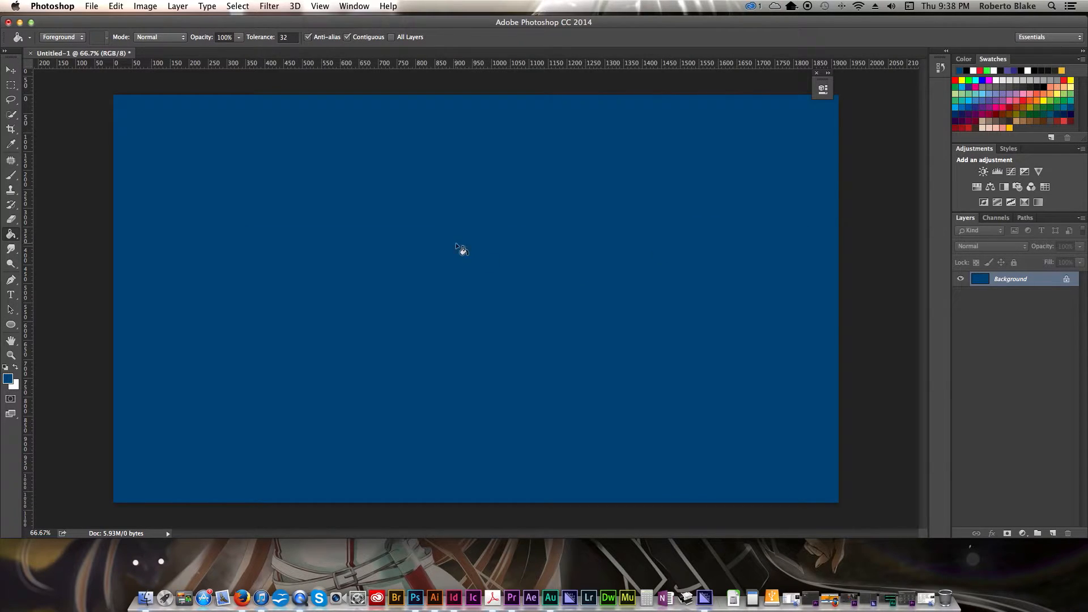
mouse_move(130, 245)
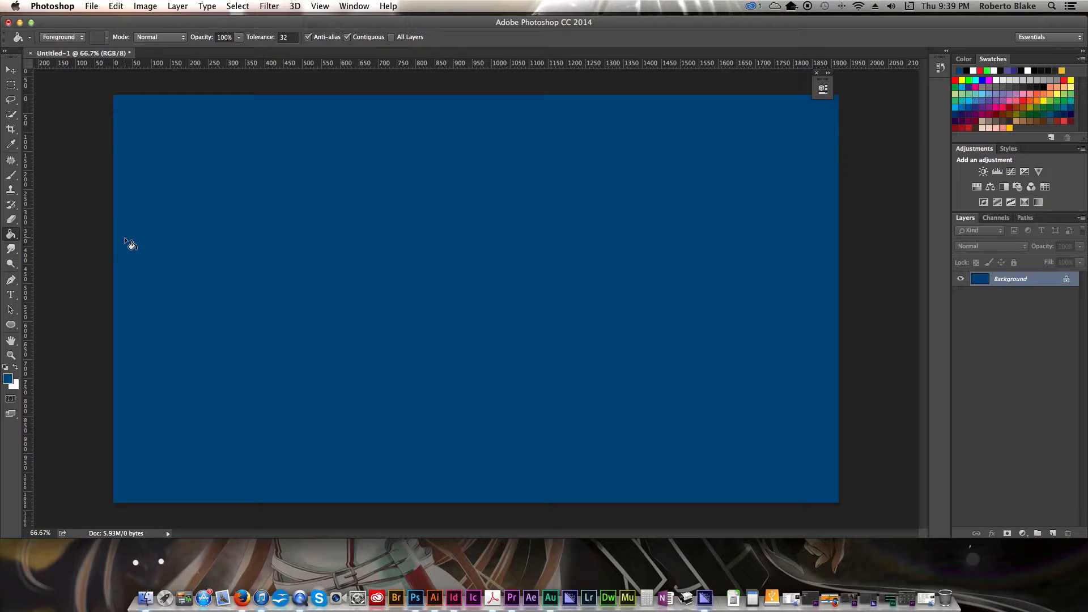
mouse_move(82, 234)
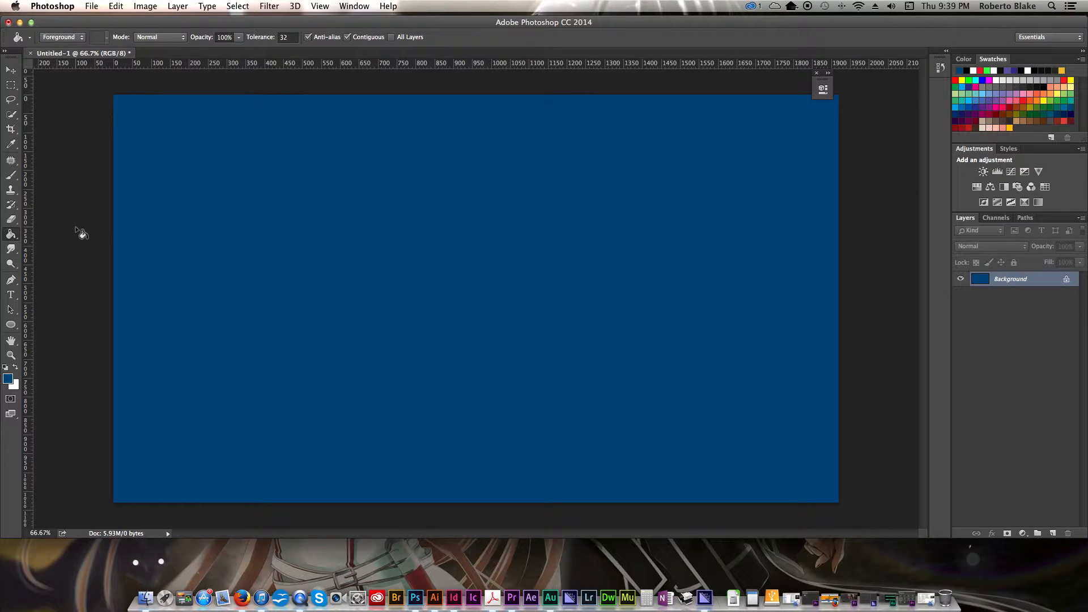
mouse_move(82, 229)
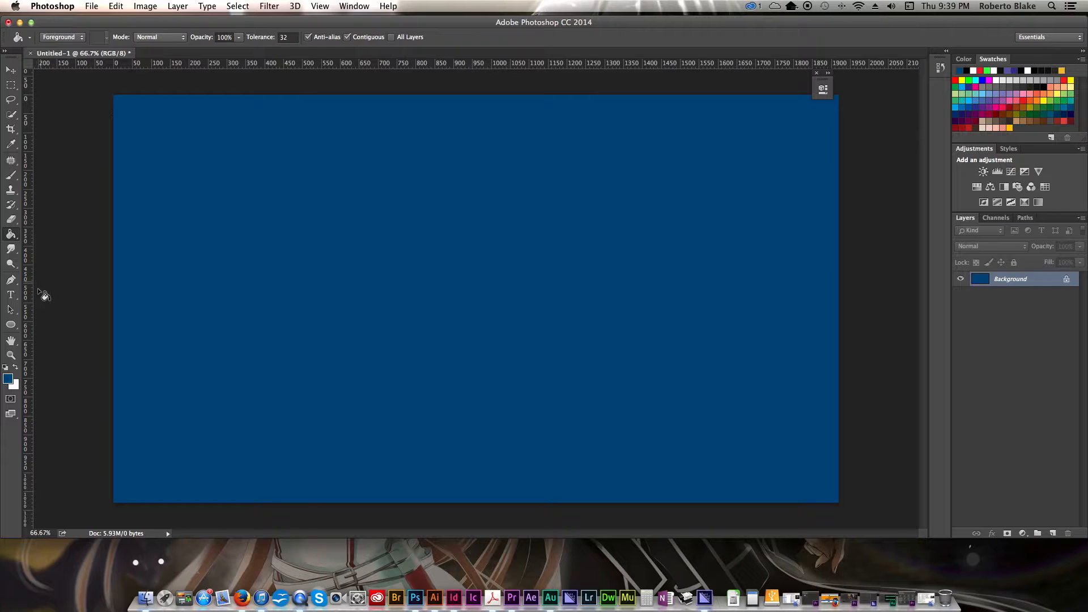
mouse_move(10, 326)
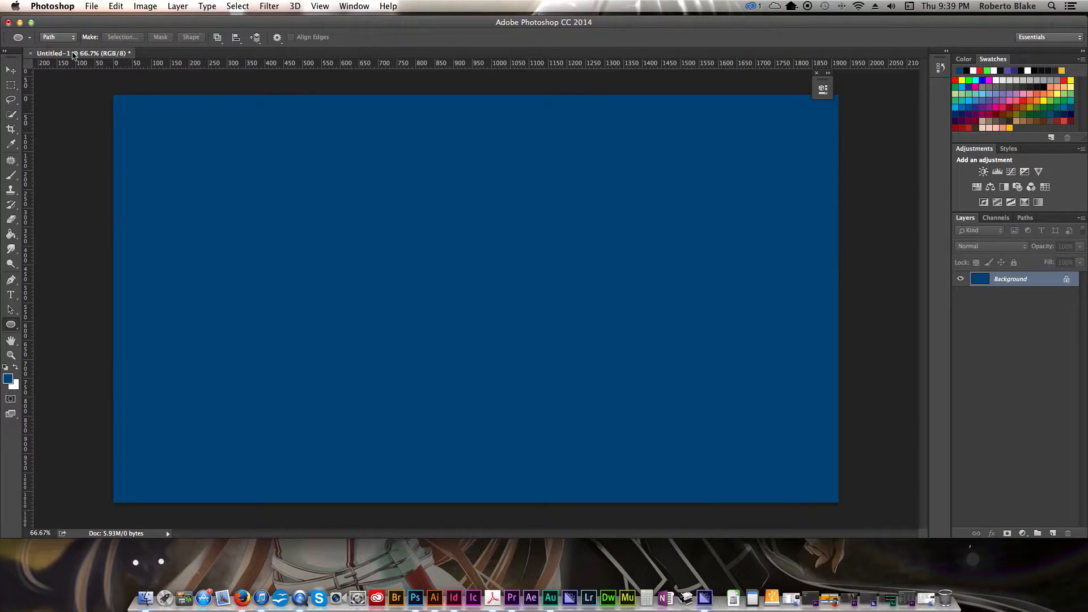
With the Ellipse Tool in Path mode, Shift-drag a 545×545 px circular path near the canvas centre.
click(56, 36)
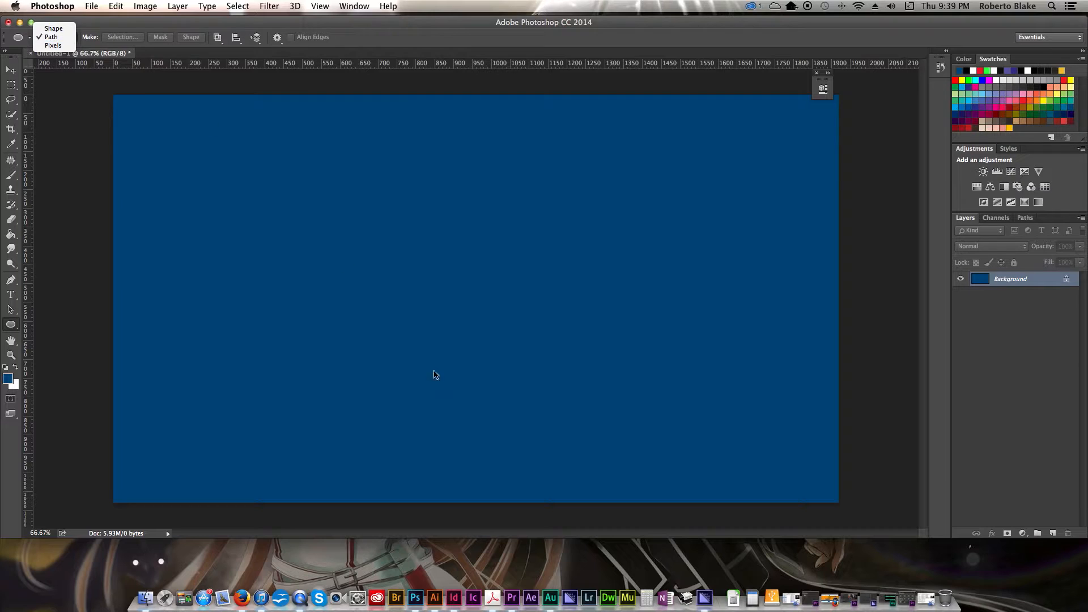
click(50, 36)
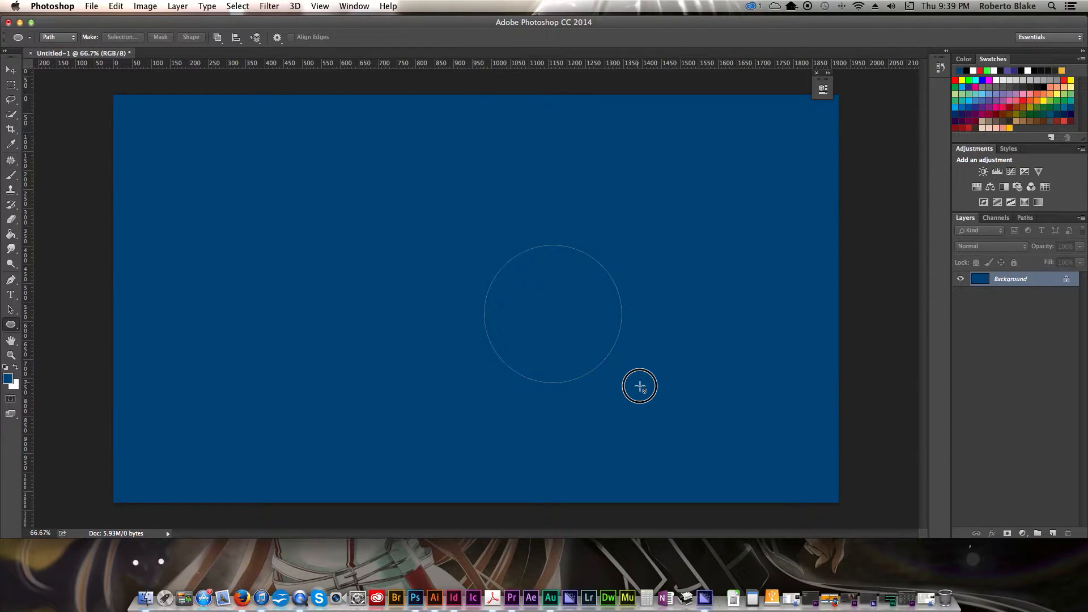
drag(639, 387, 742, 450)
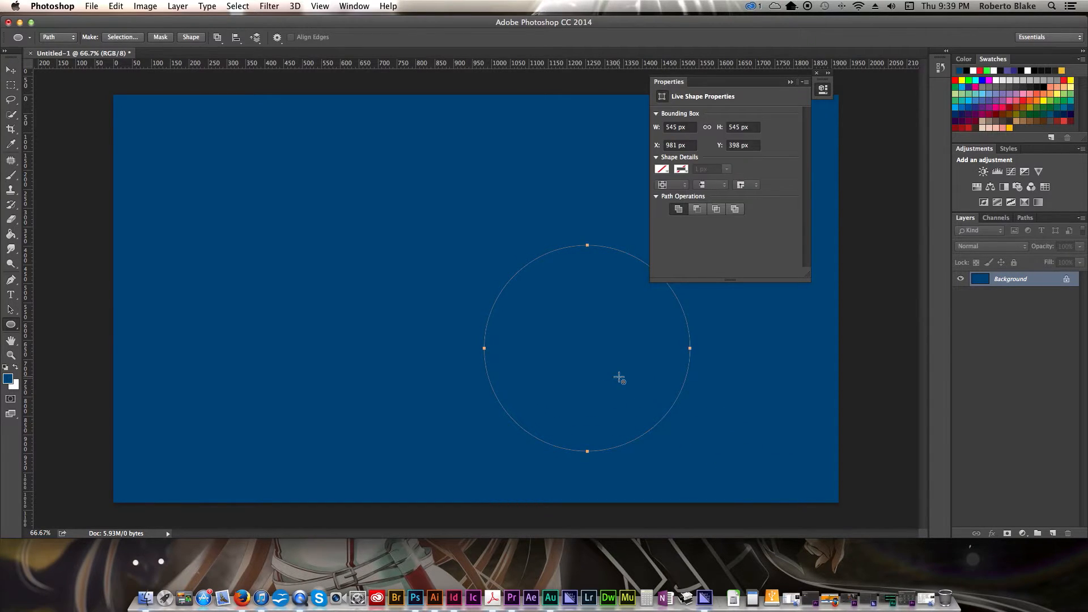
mouse_move(32, 211)
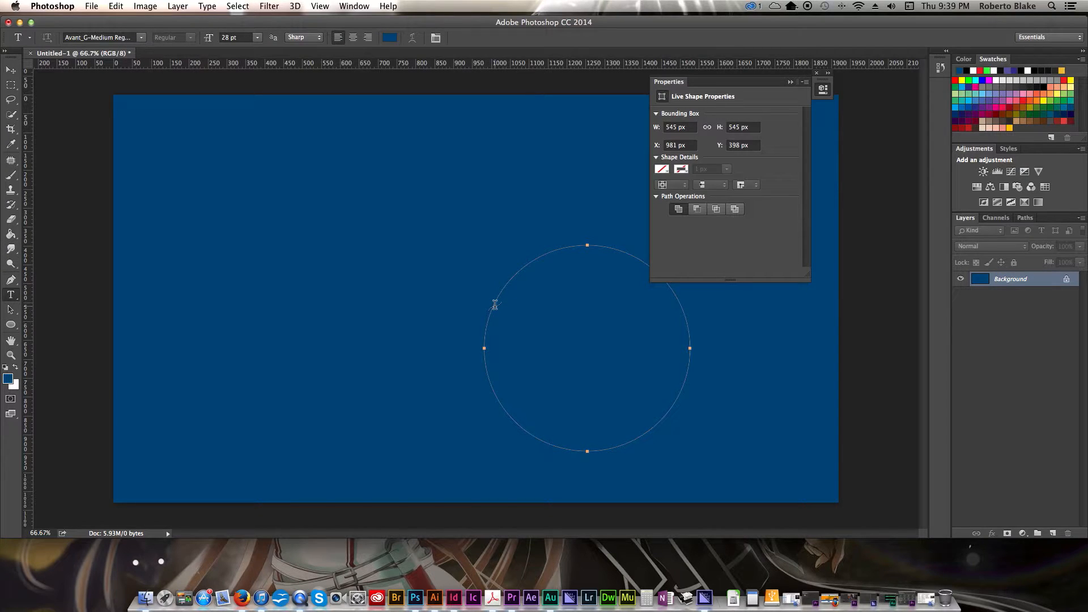
mouse_move(493, 304)
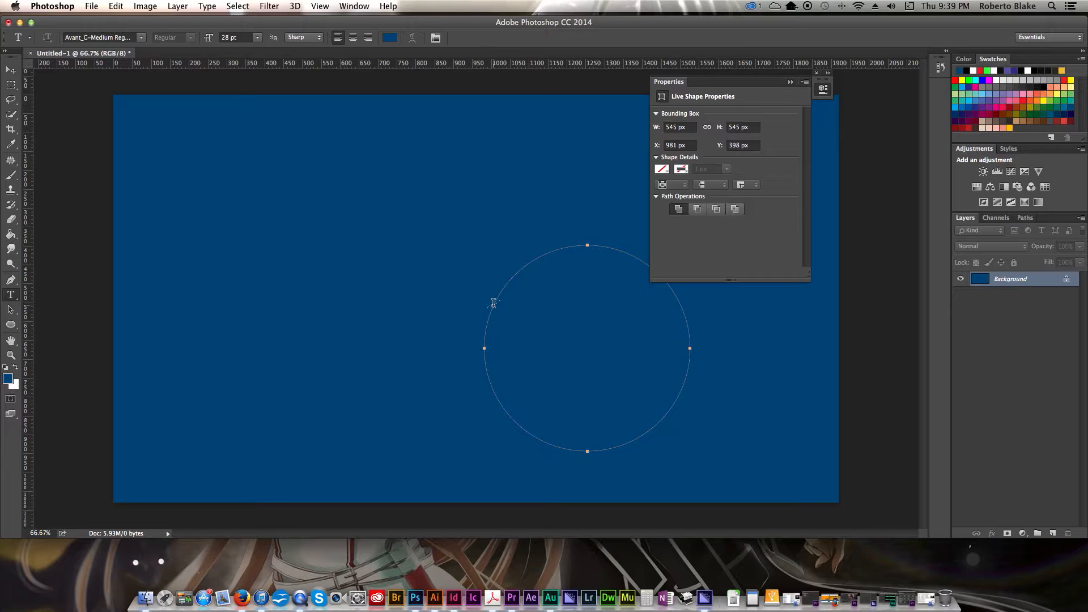
mouse_move(399, 203)
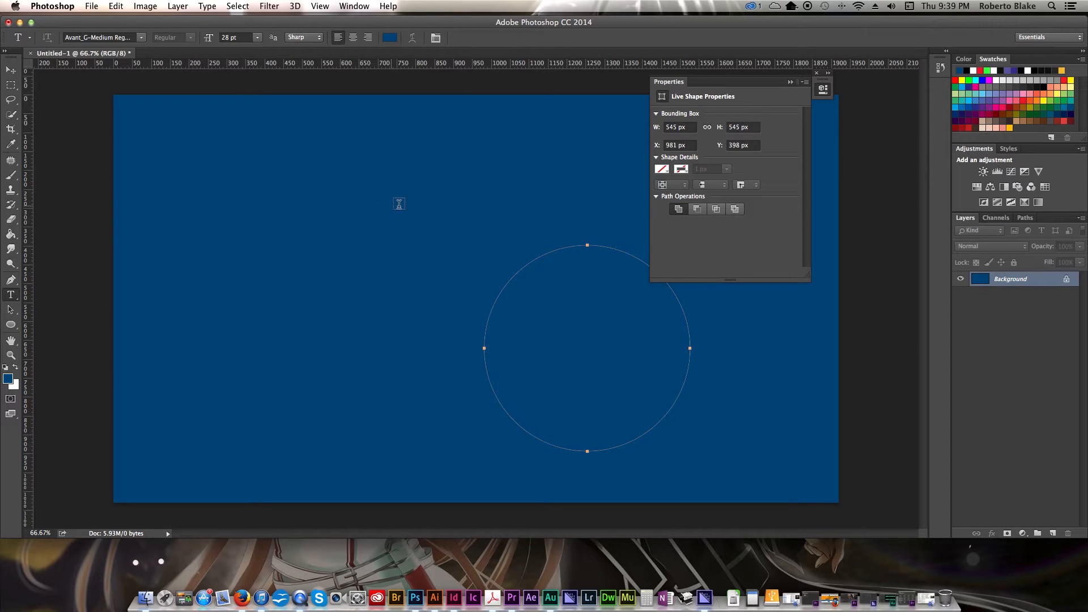
mouse_move(291, 168)
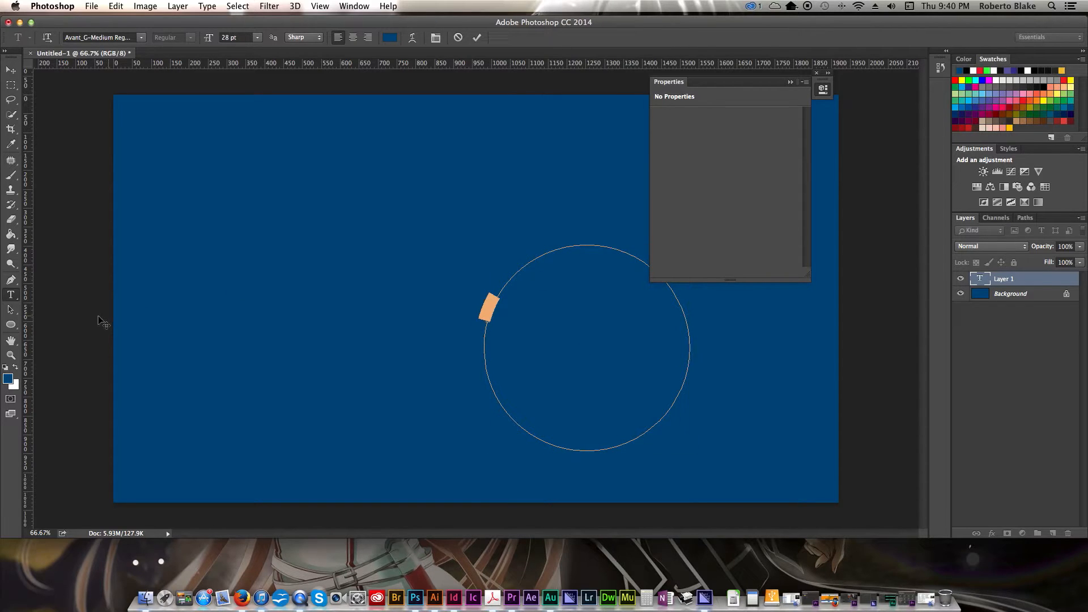
Start the path text 'TYPE ON A PATH' in Avant_G-Bold Regular, 56 pt white.
text(TYPE)
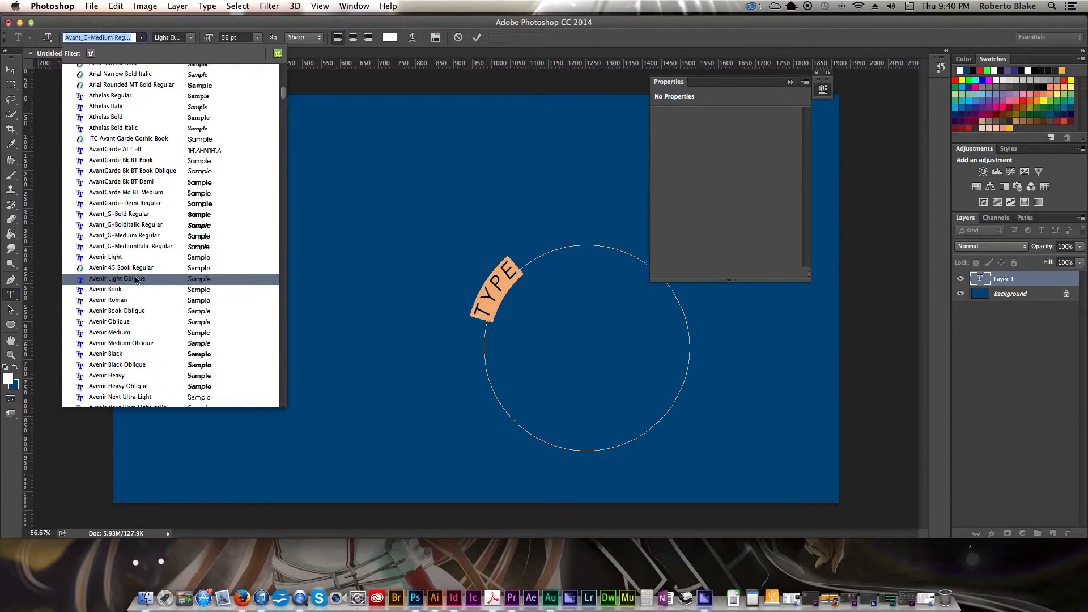
click(125, 236)
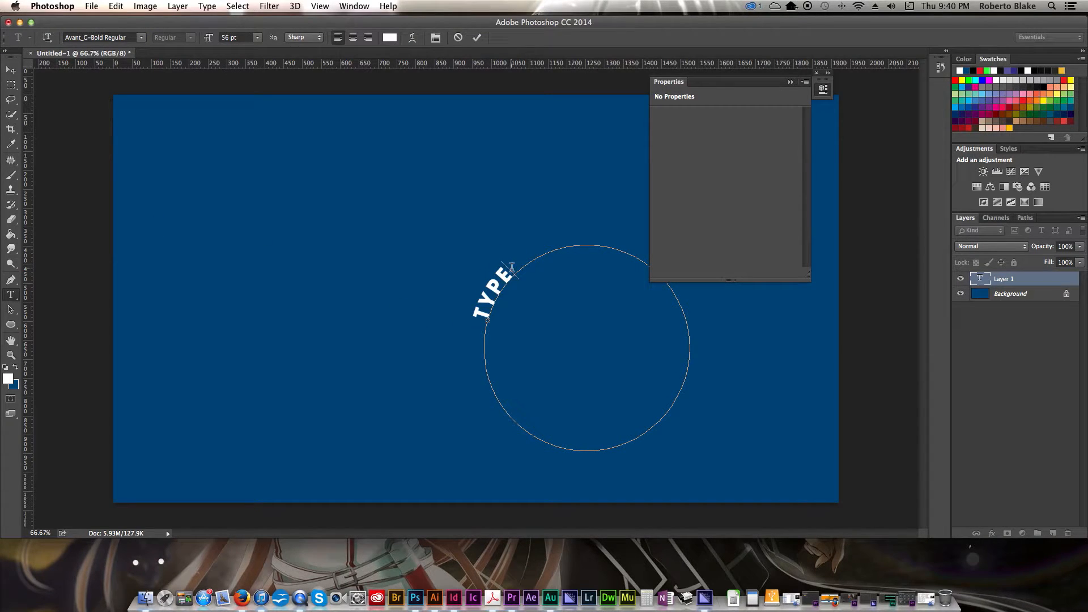
text(ON A)
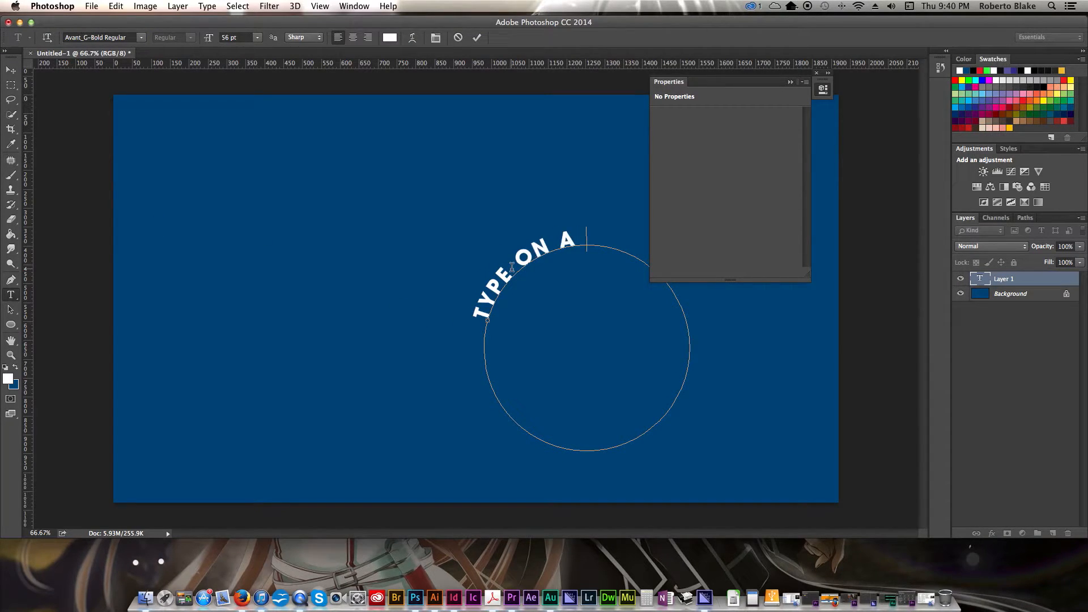
text(PATH)
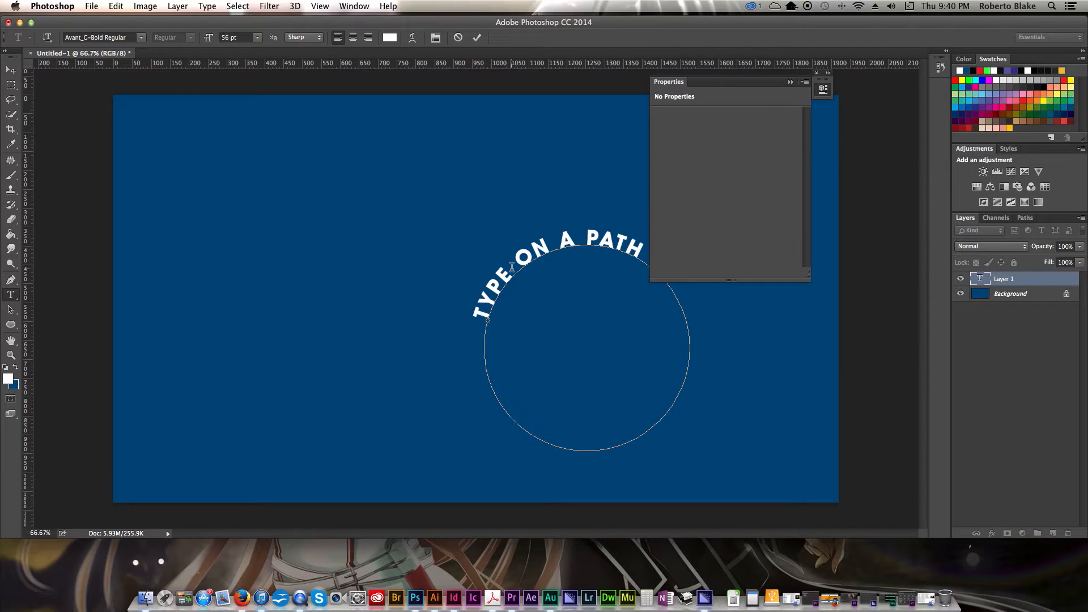
Finish the phrase '...IS NOT THAT HARD TO DO AFTERALL!' around the circle.
text(NOT T)
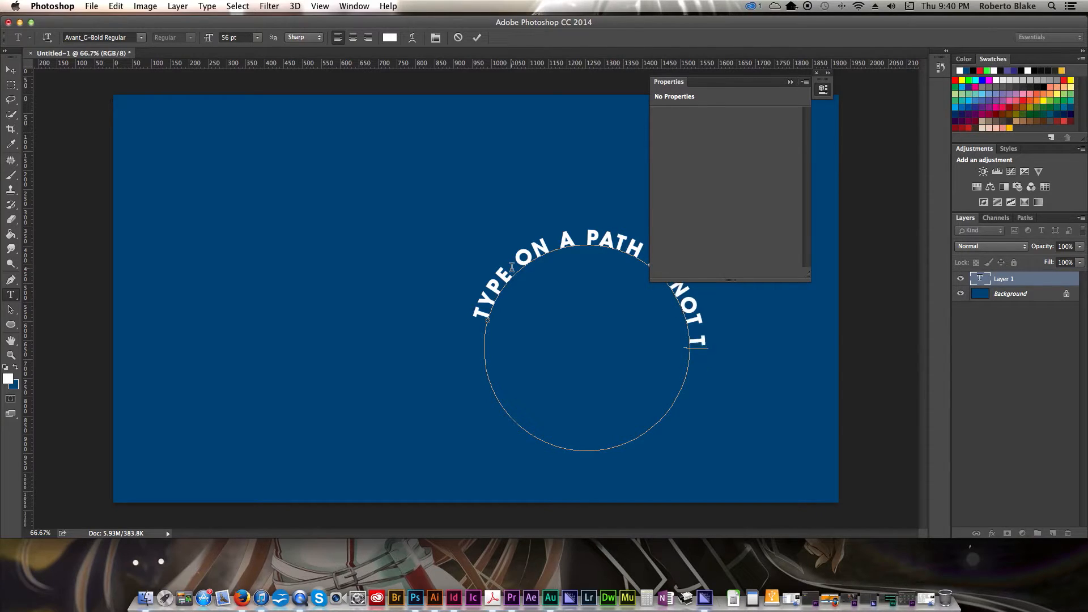
text(THAT HARD TO DO)
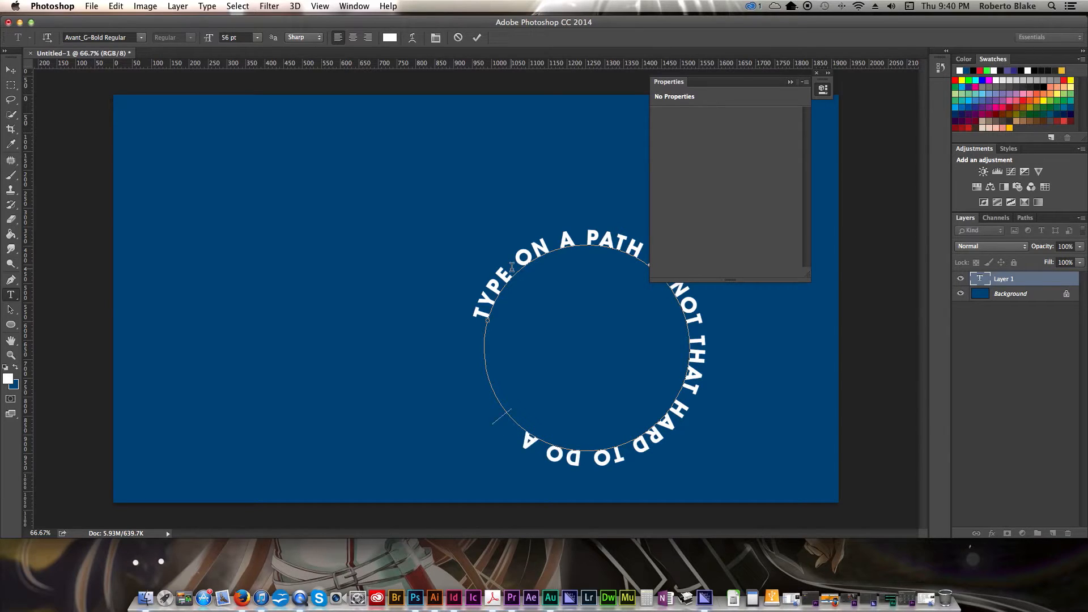
text(AFTERALL)
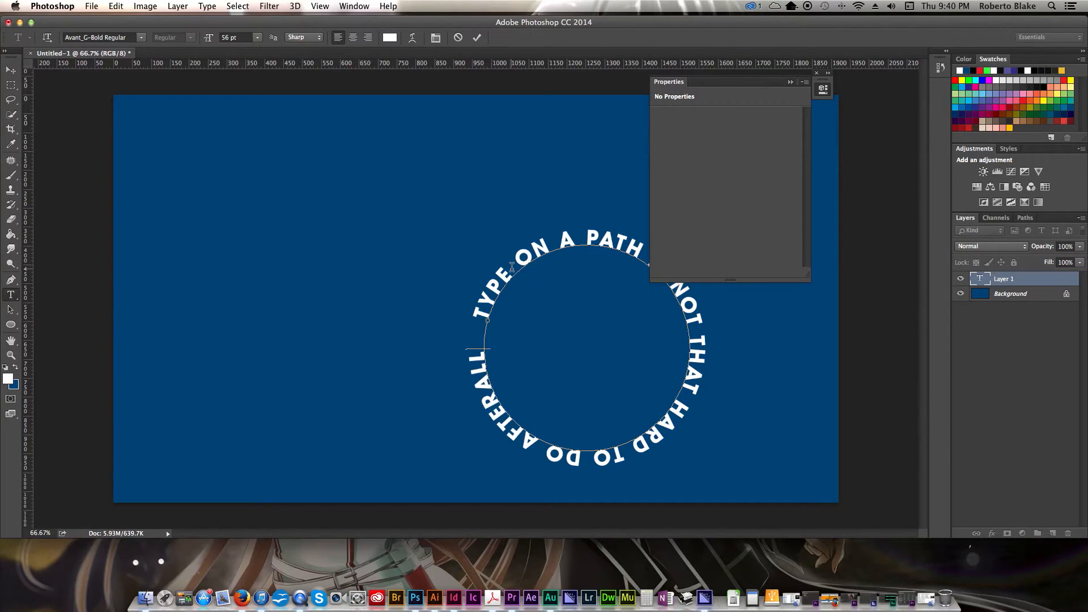
text(!)
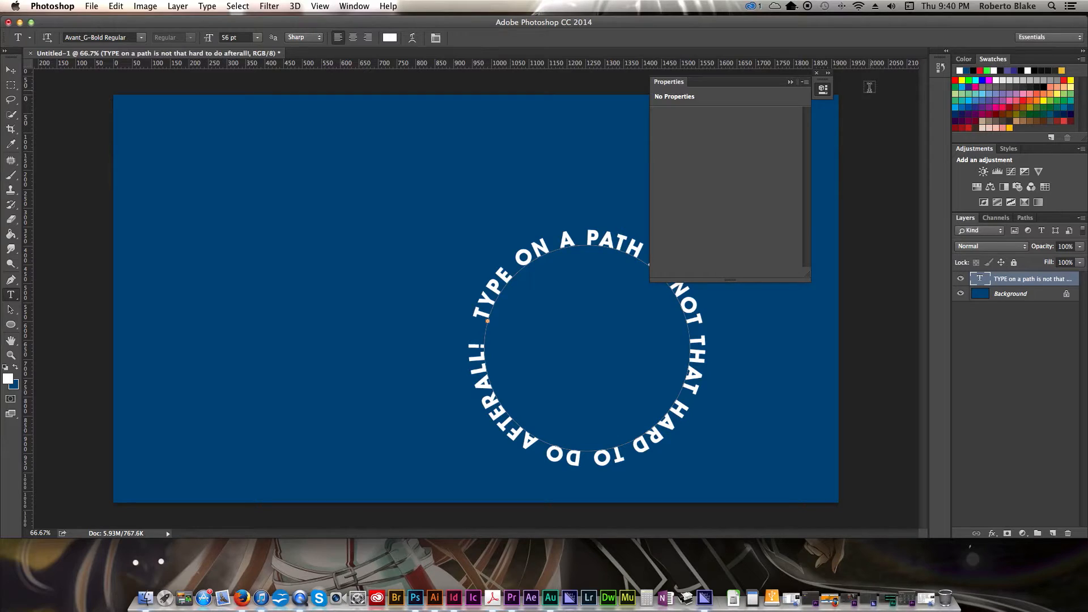
Commit the circular text and drag its layer higher on the canvas with the Move Tool.
click(817, 72)
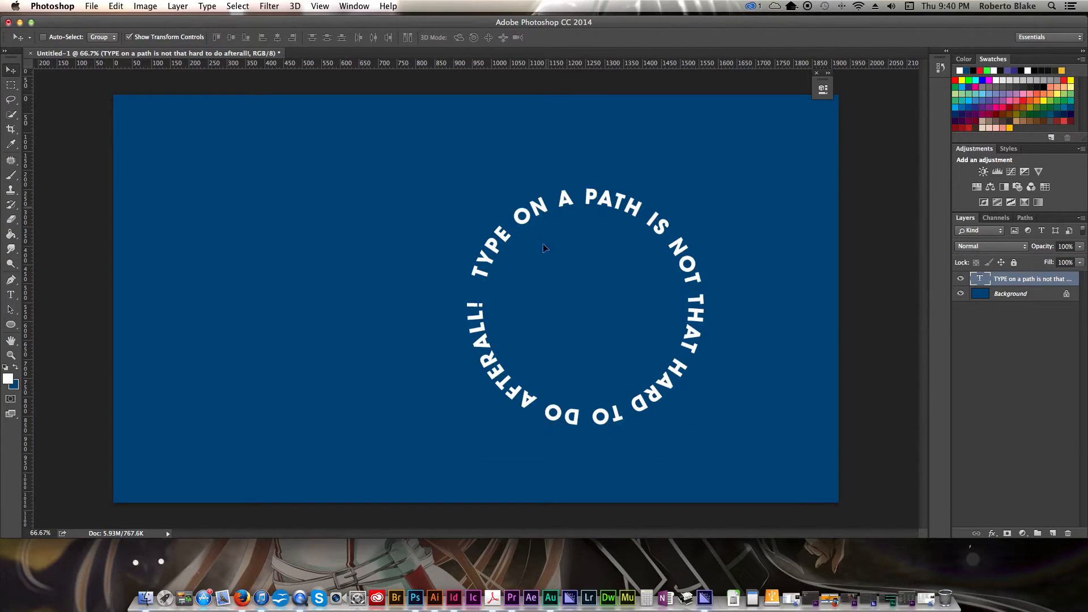
drag(545, 248, 527, 202)
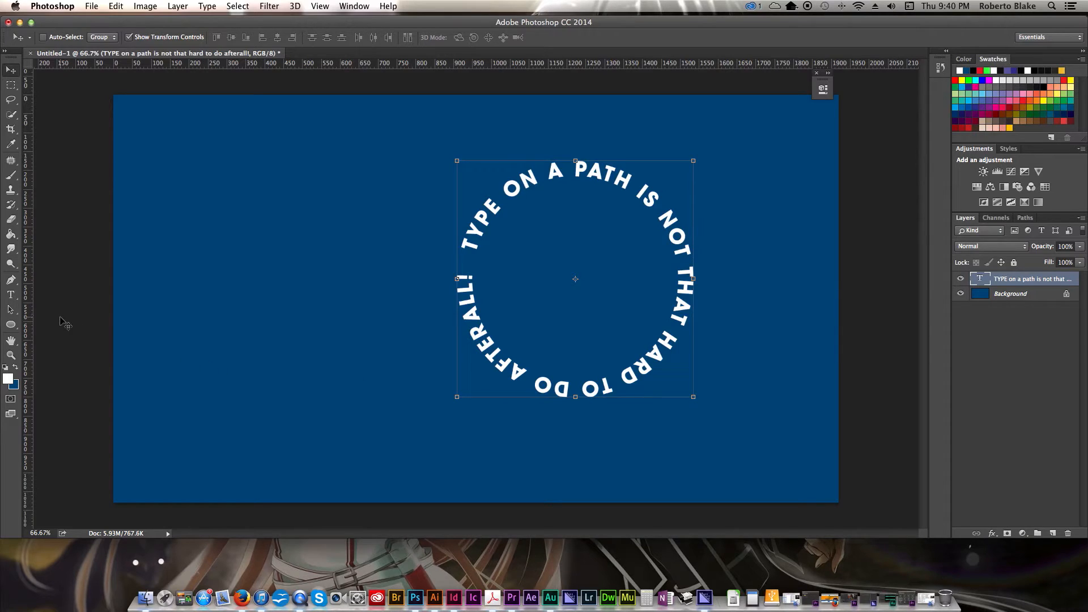
Set the Ellipse Tool to Shape mode with a light blue fill for the inner circle.
click(10, 324)
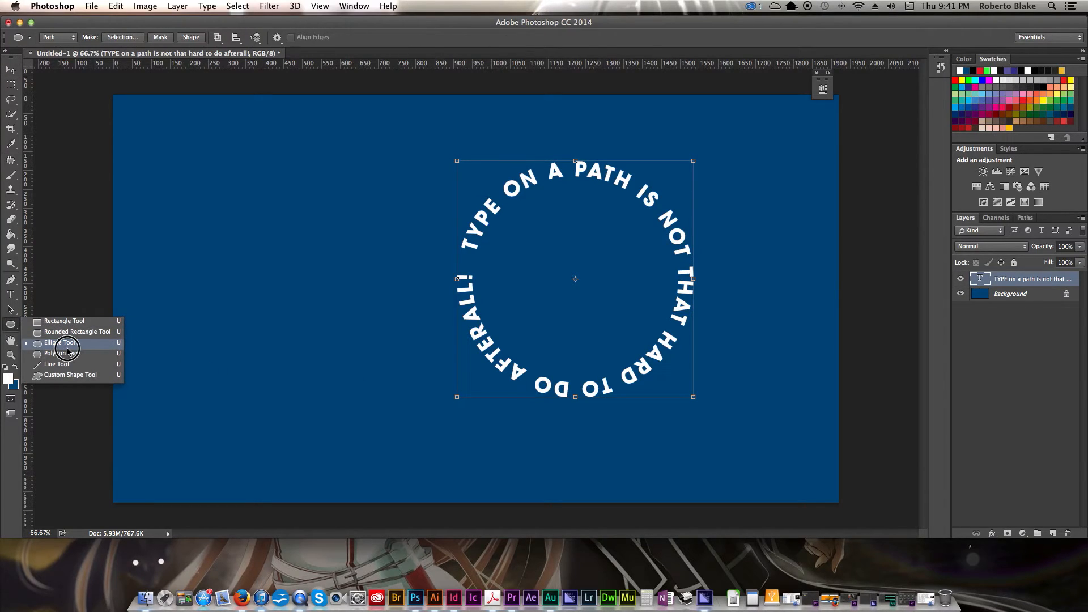
click(62, 342)
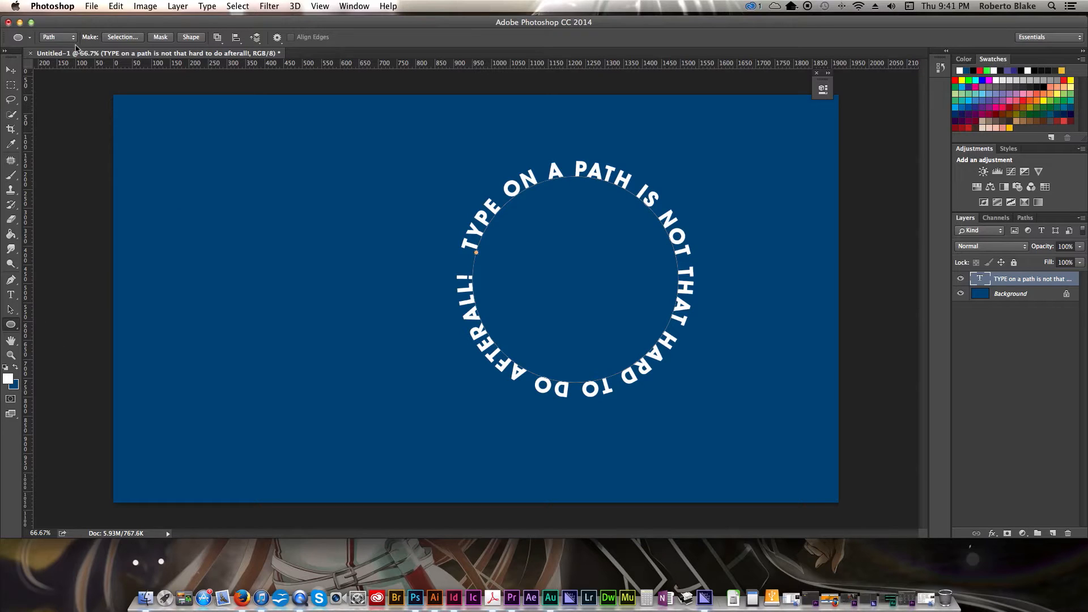
click(56, 37)
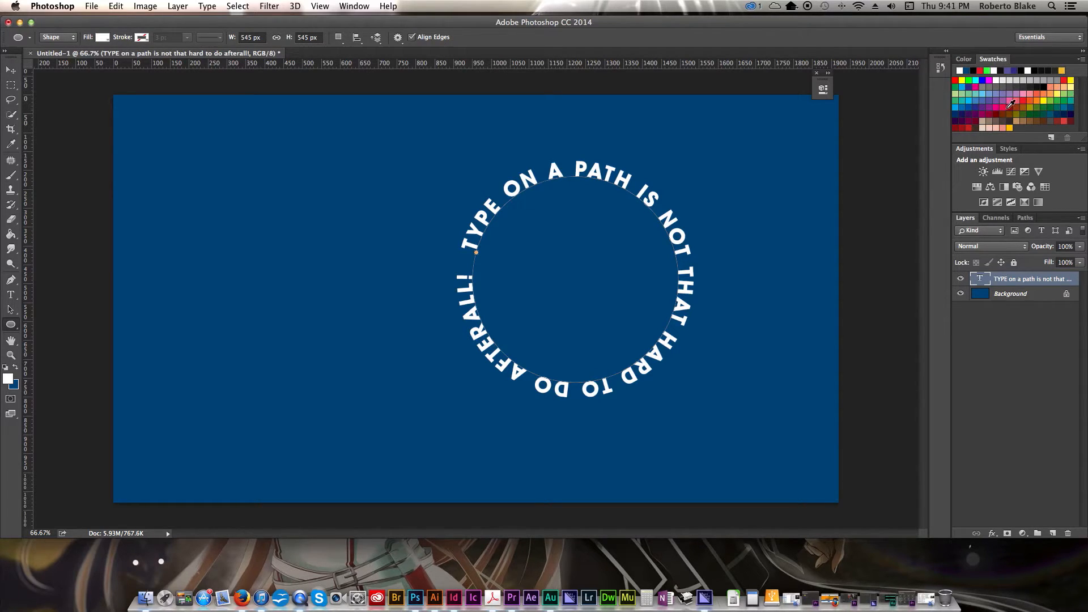
click(1011, 104)
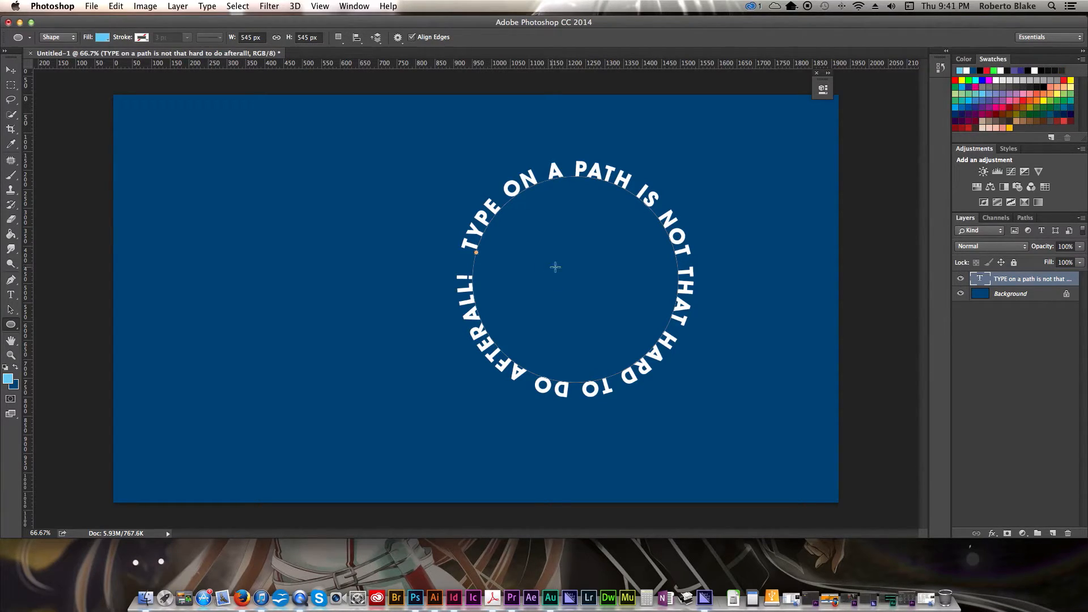
mouse_move(573, 273)
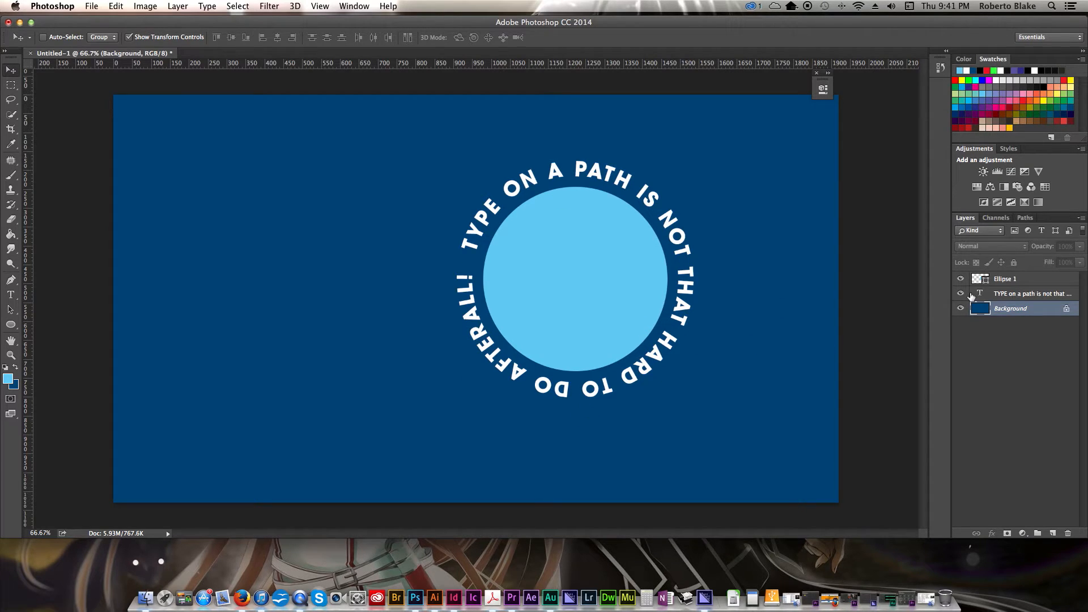
click(1005, 279)
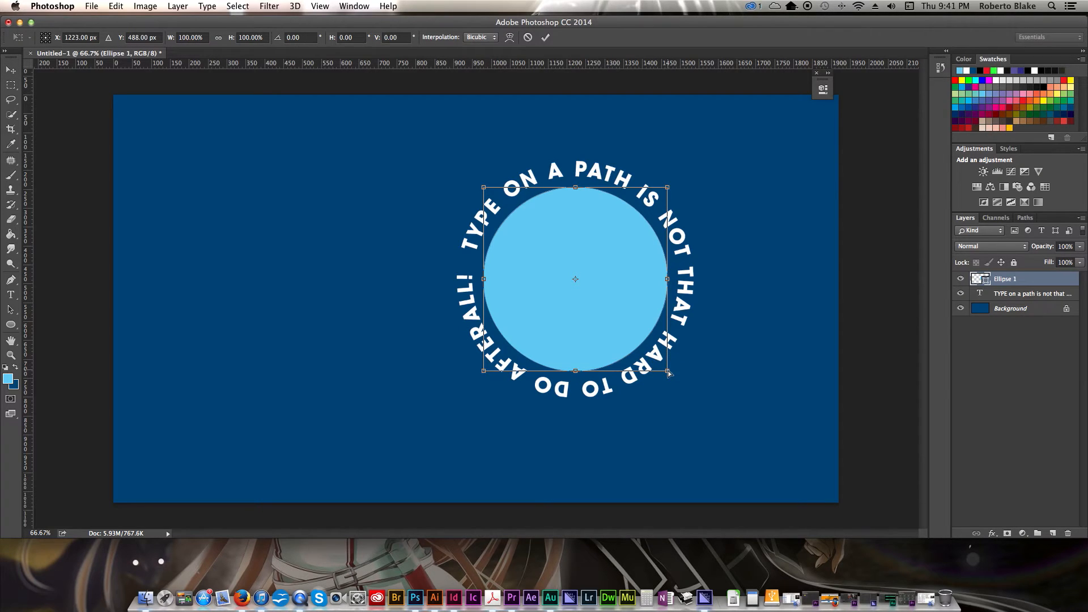
drag(666, 373, 673, 378)
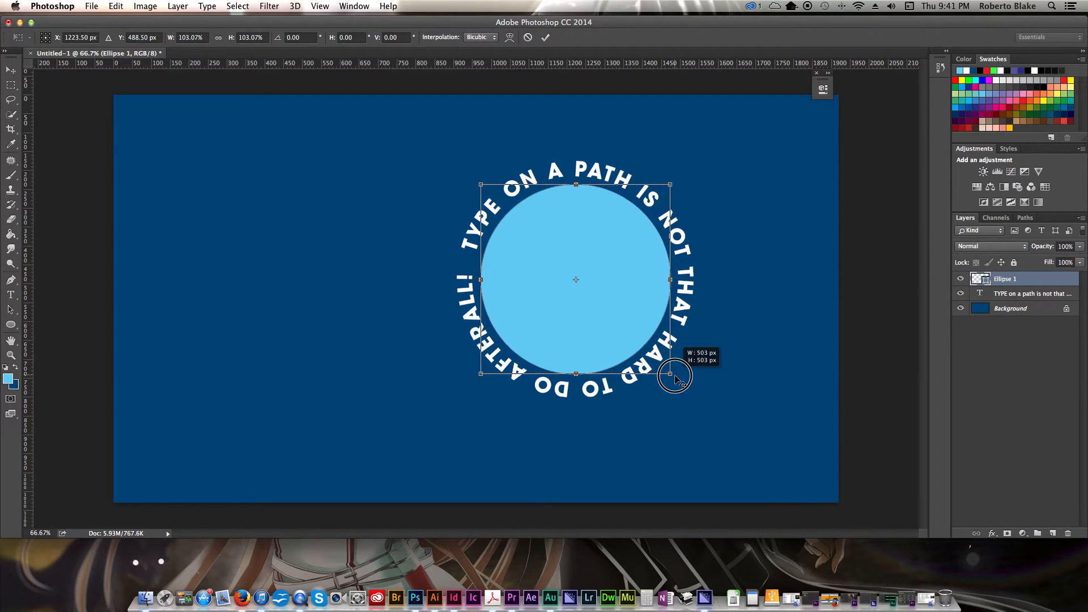
drag(668, 373, 676, 376)
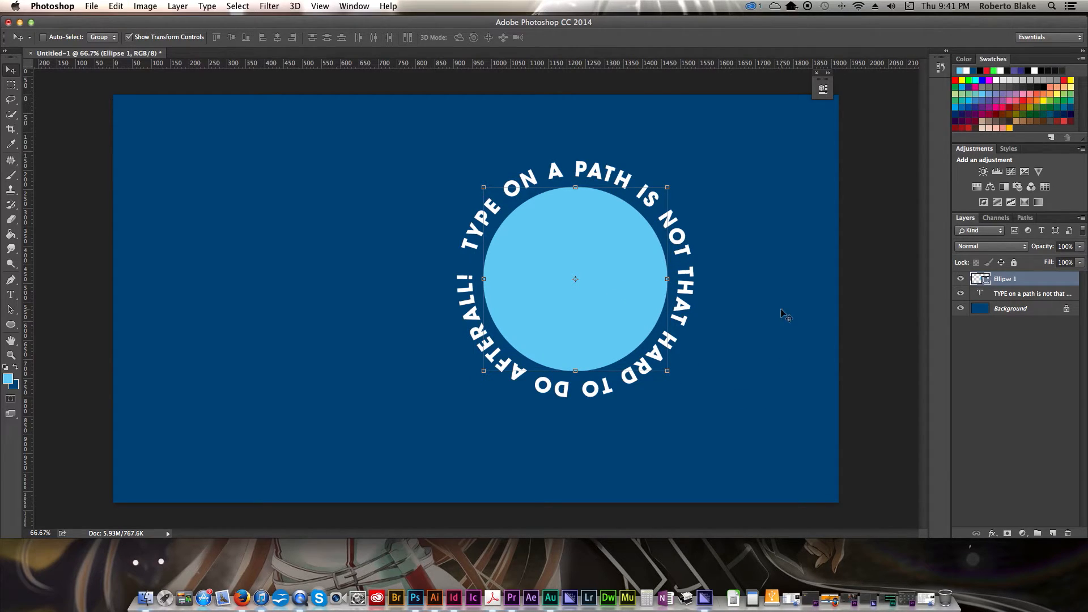
mouse_move(912, 338)
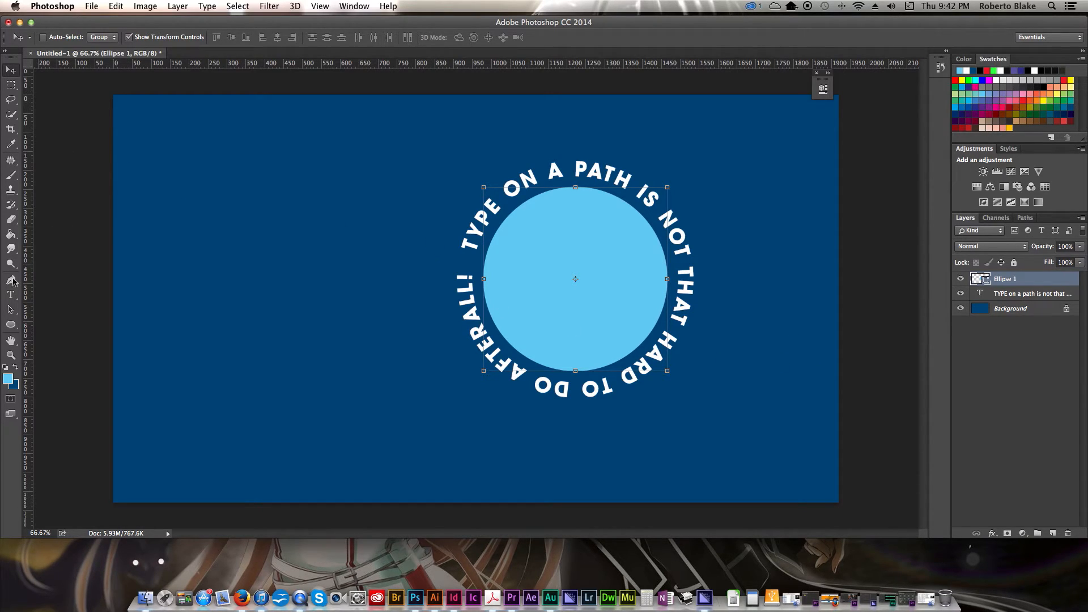
Begin typing 'YOU CAN ALSO TYPE' along the square path, correcting 'EVEN' to 'ALSO'.
click(11, 327)
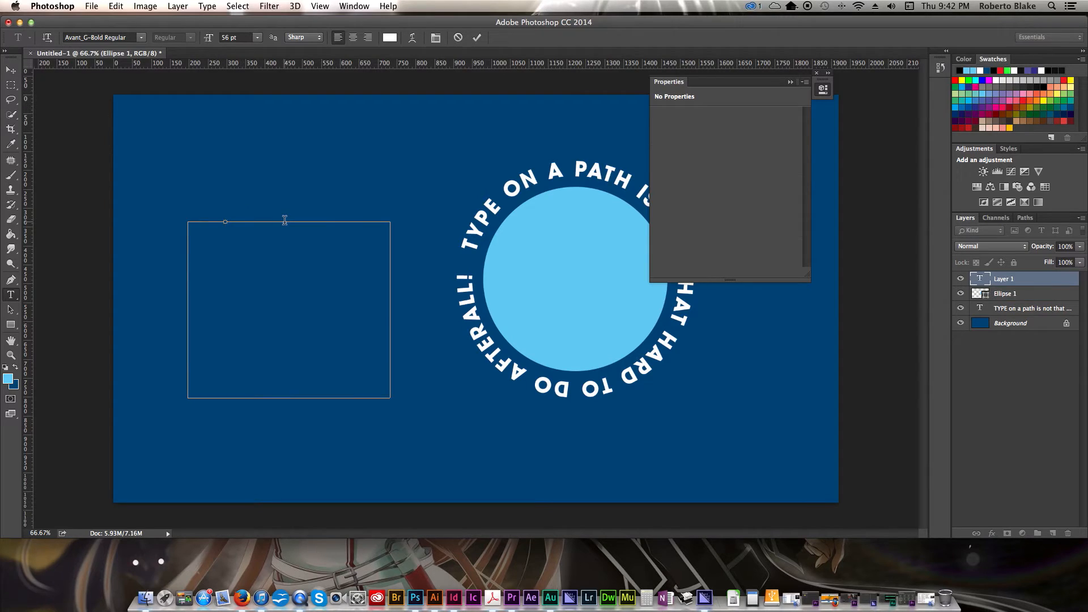
text(YOU CAN EVEN)
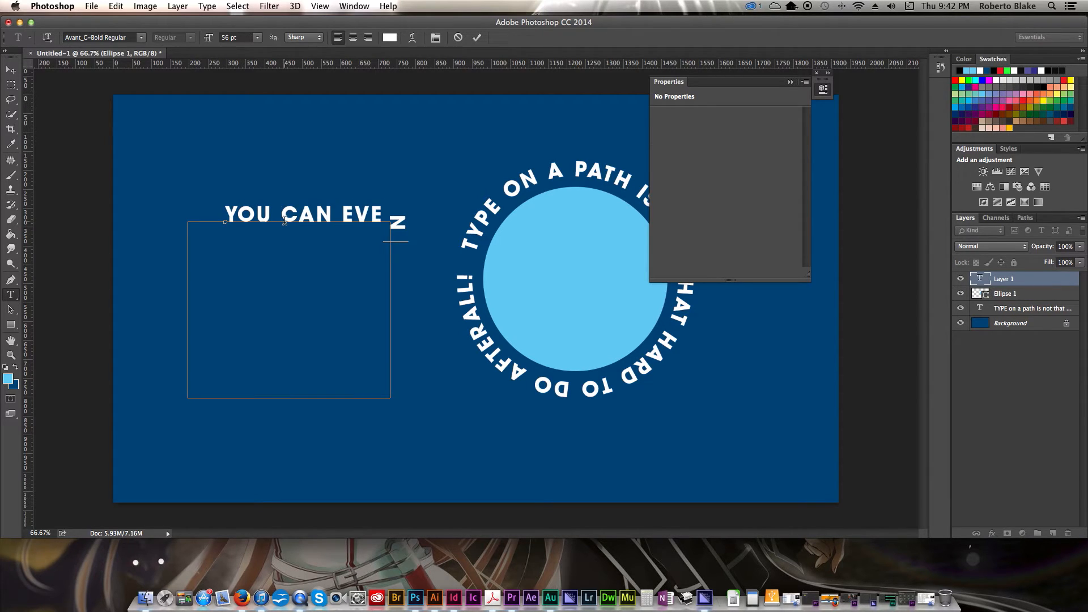
key(backspace)
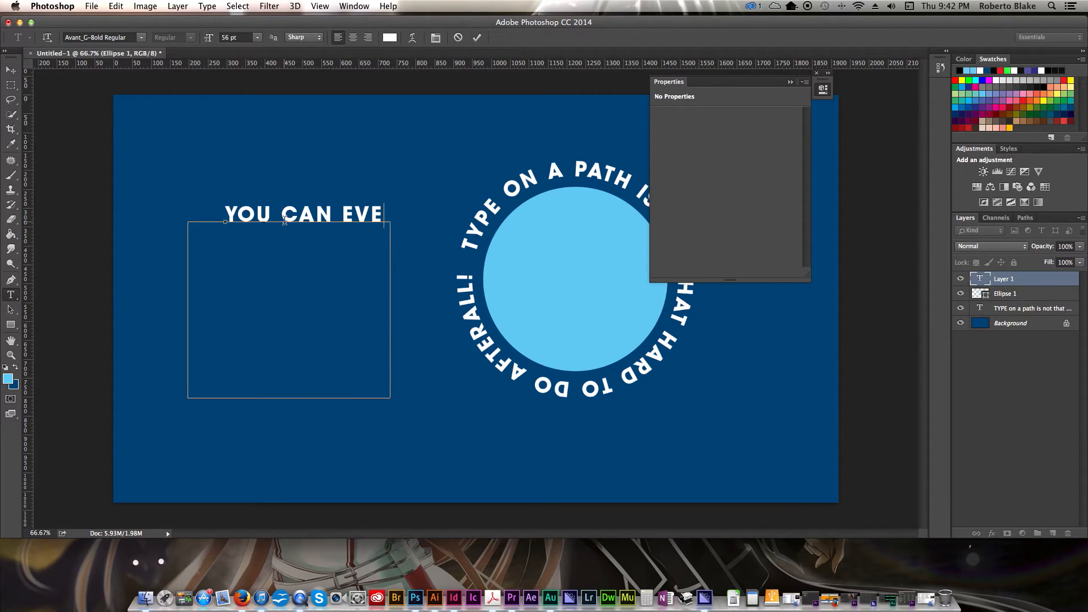
text(ALSO)
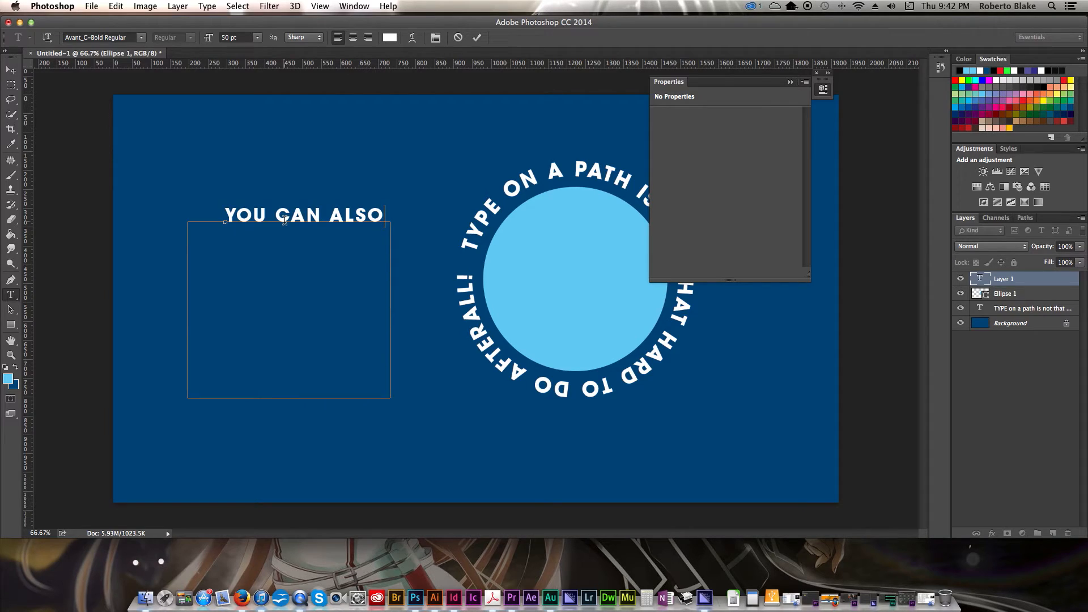
text(TYPE)
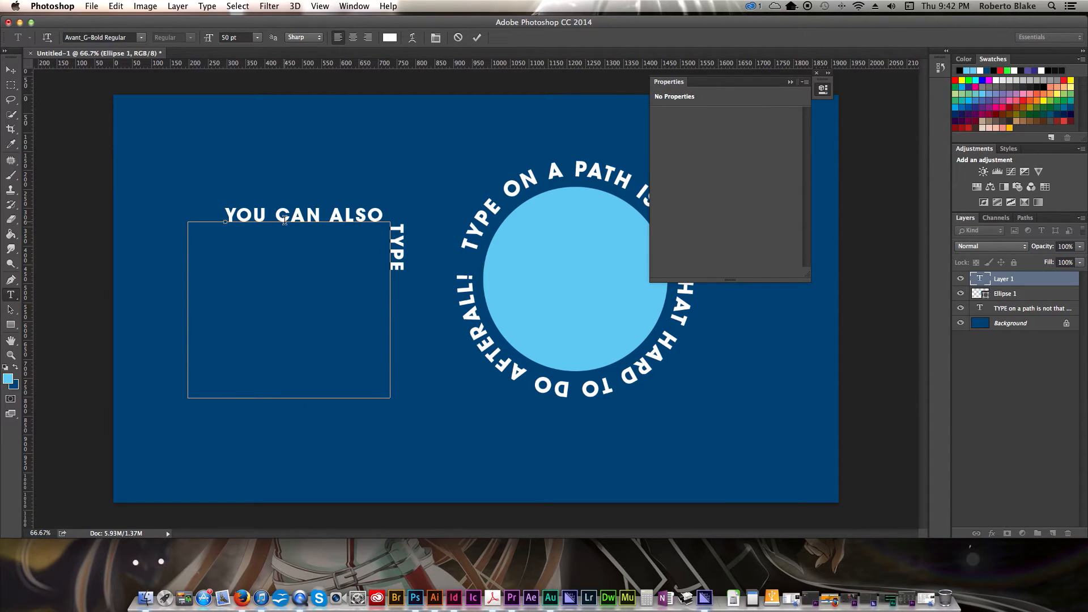
Complete '...AROUND A BOX IF YOU REALLY WANTED TO!' and commit the boxed text.
text(AROUND A)
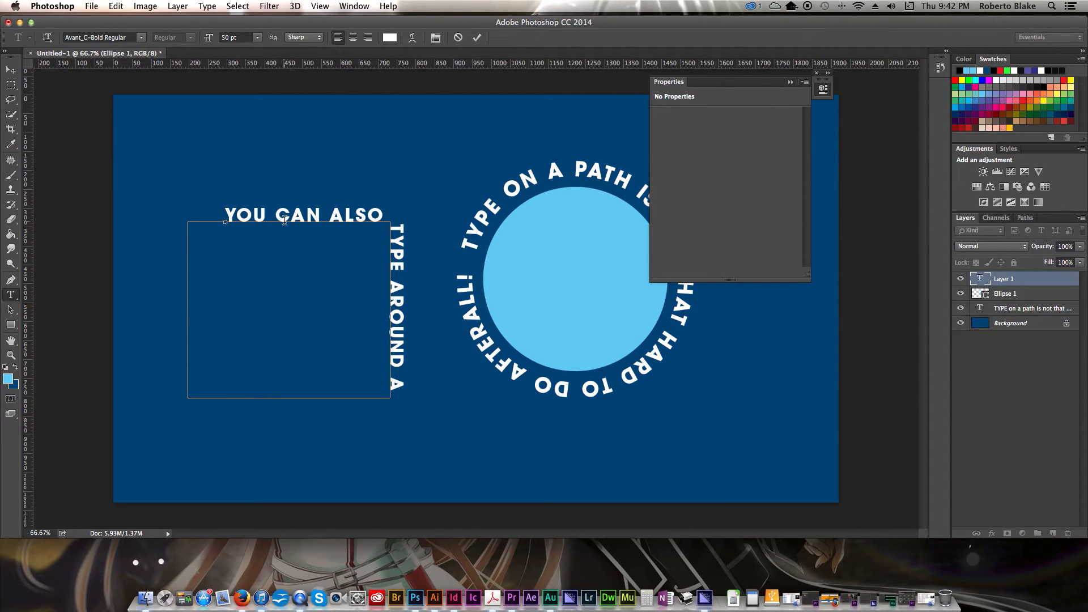
text(BOX)
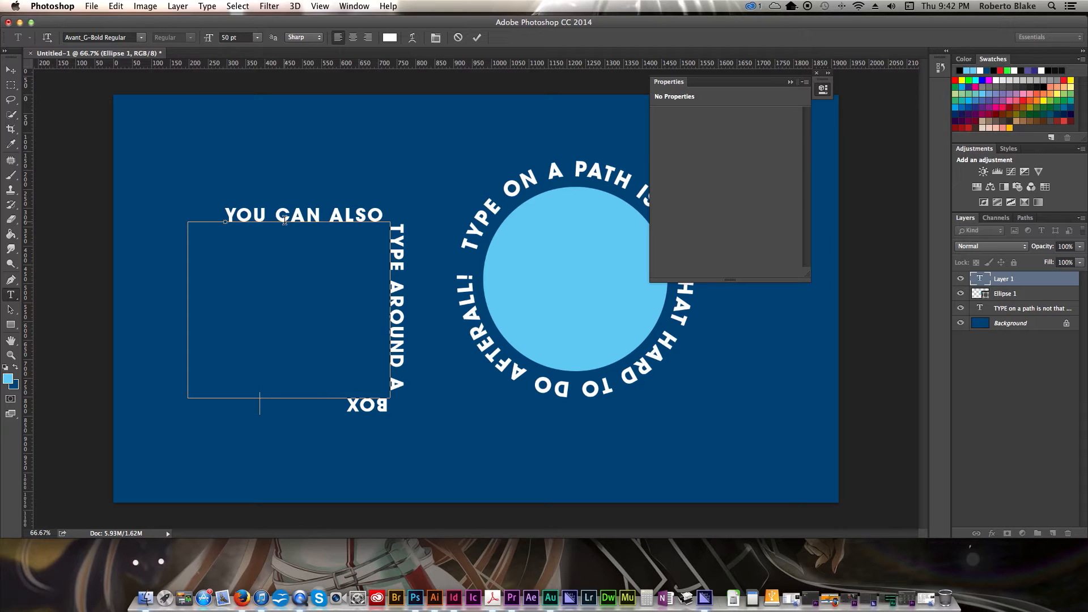
text(IF YOU REALLY)
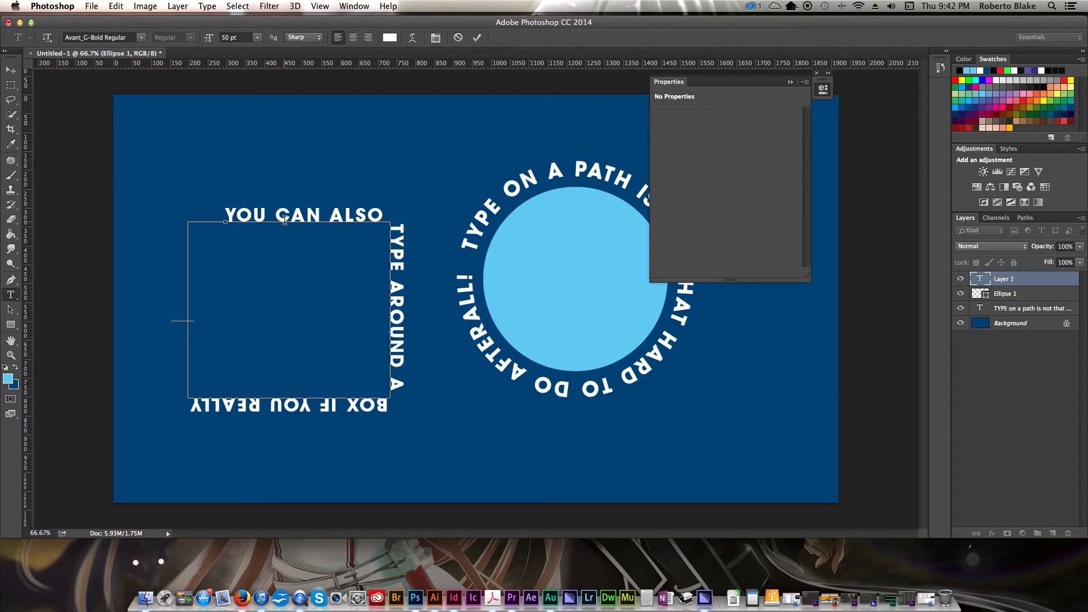
text(WANTED TO!)
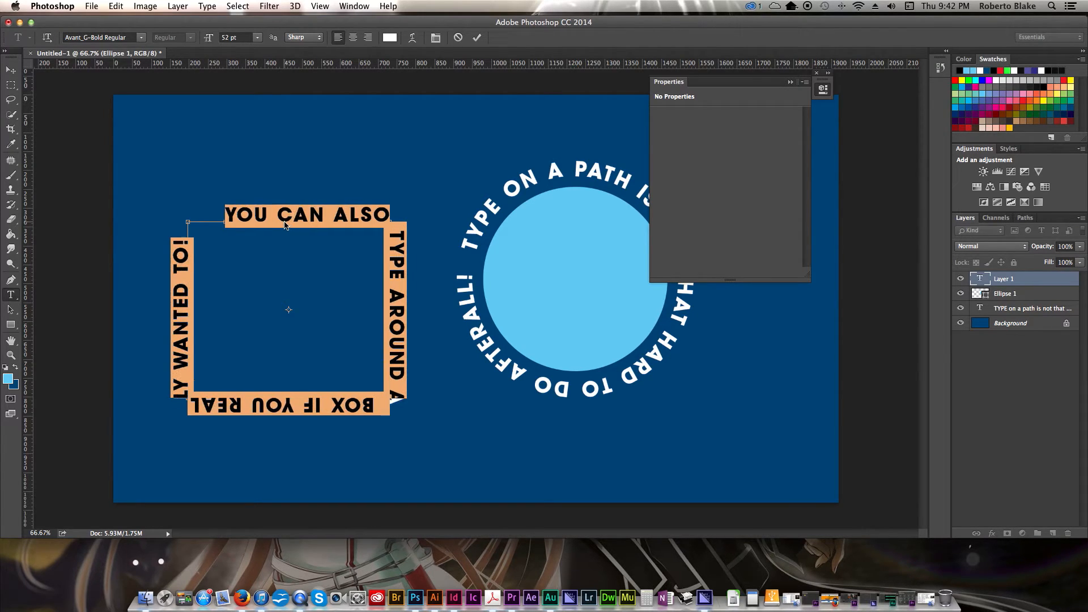
click(257, 37)
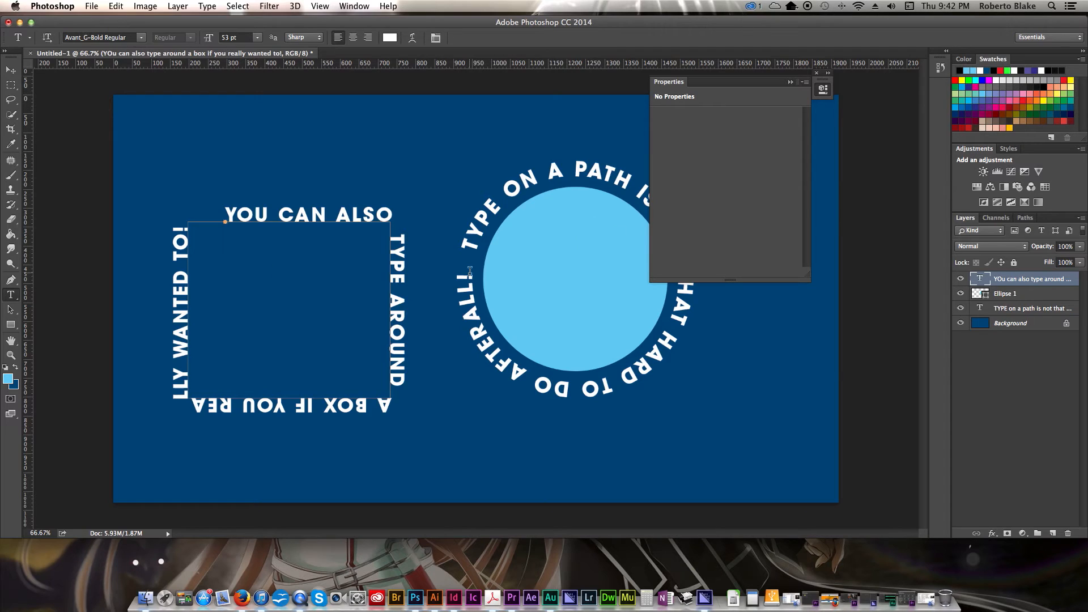
Draw a light blue filled square inside the boxed text with the Rectangle Tool in Shape mode.
click(12, 323)
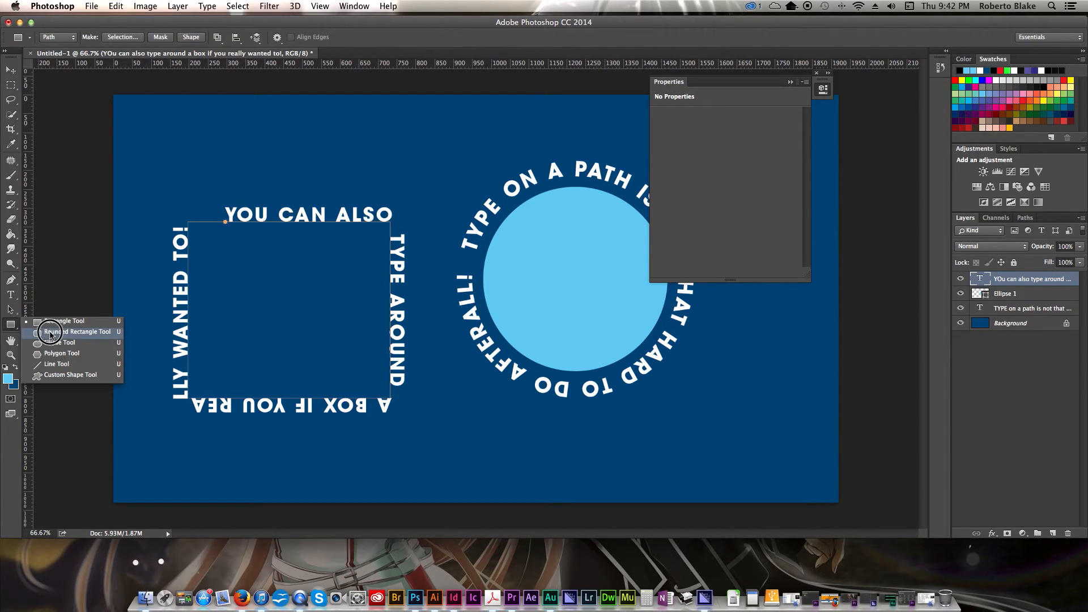
mouse_move(62, 321)
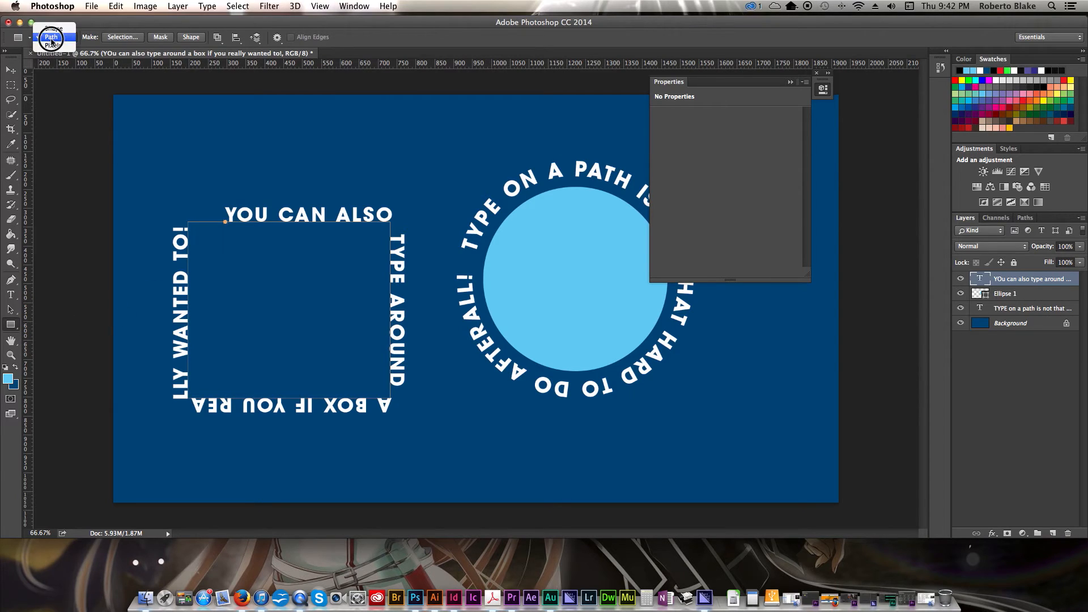
click(54, 33)
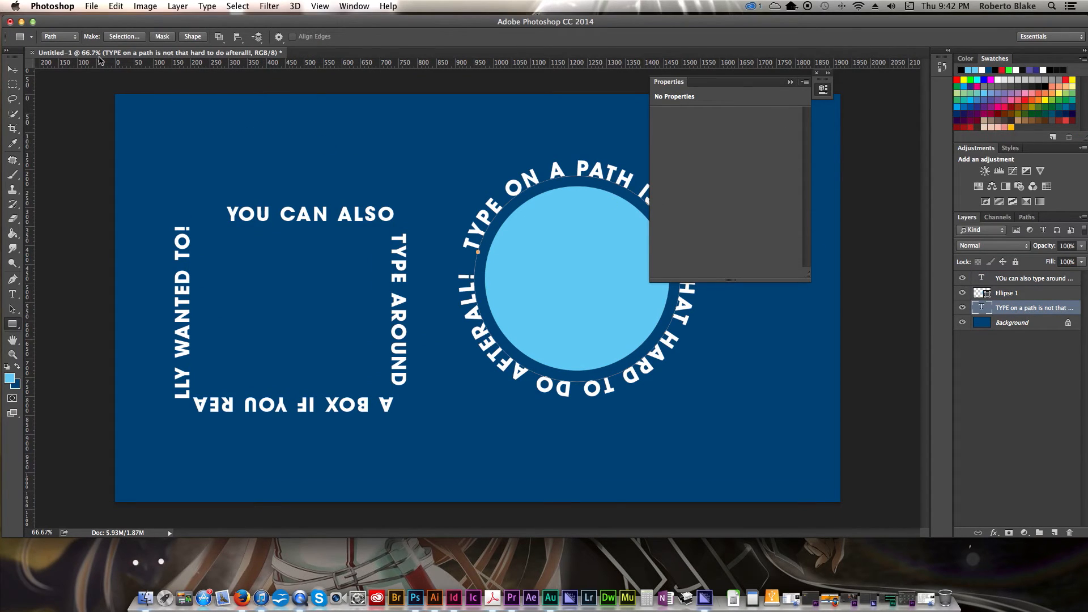
click(59, 36)
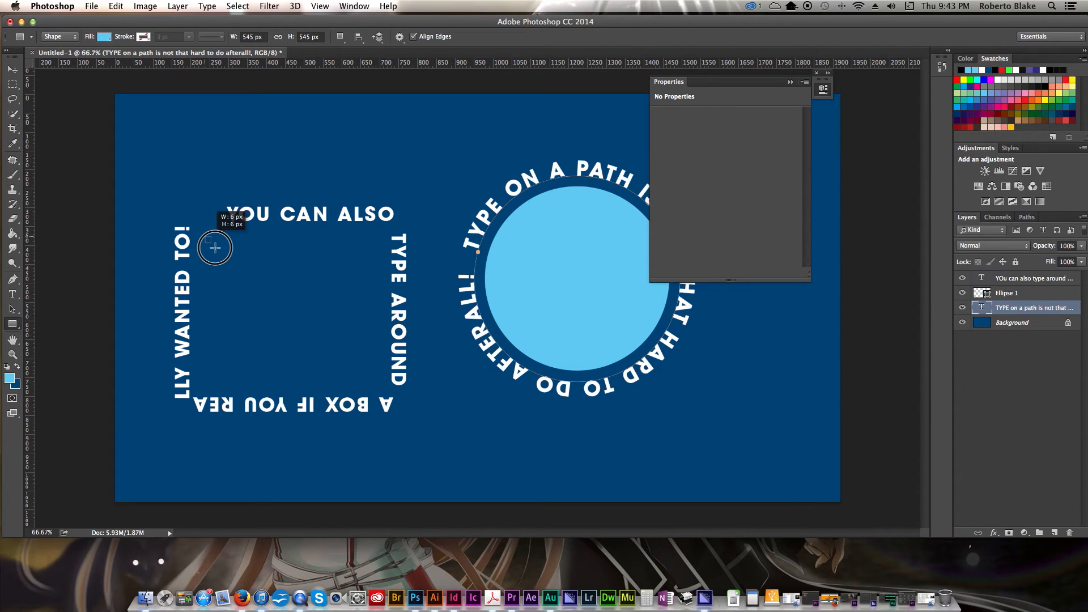
drag(214, 247, 382, 387)
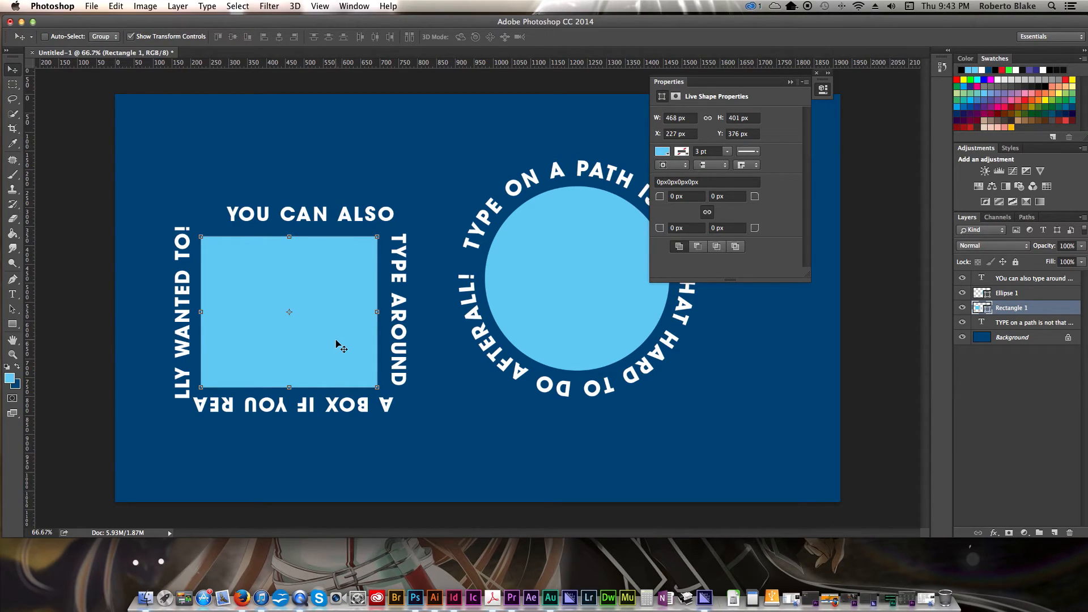
mouse_move(416, 291)
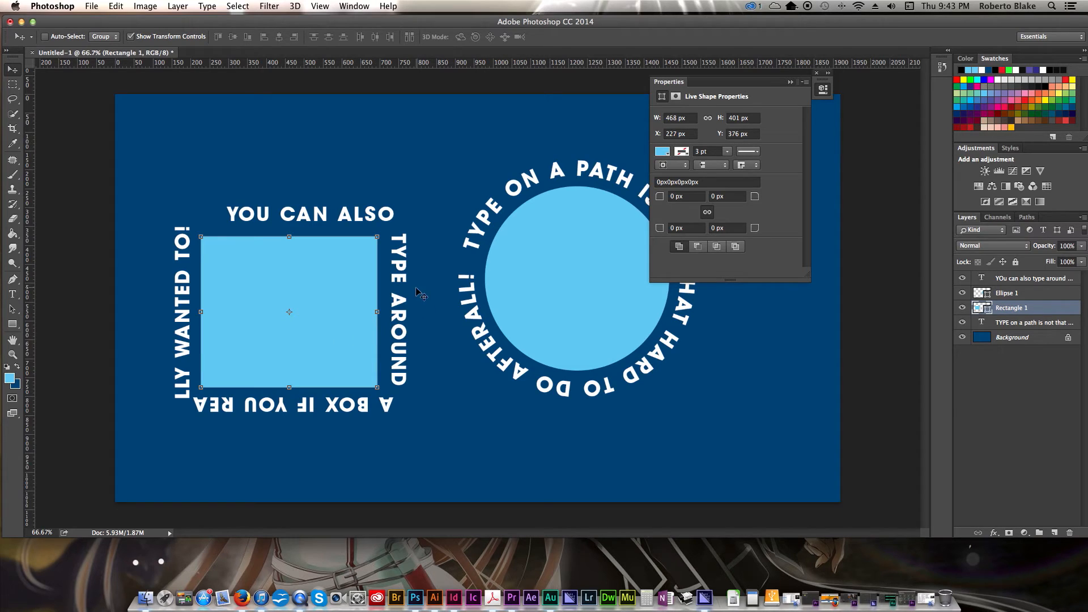
mouse_move(445, 344)
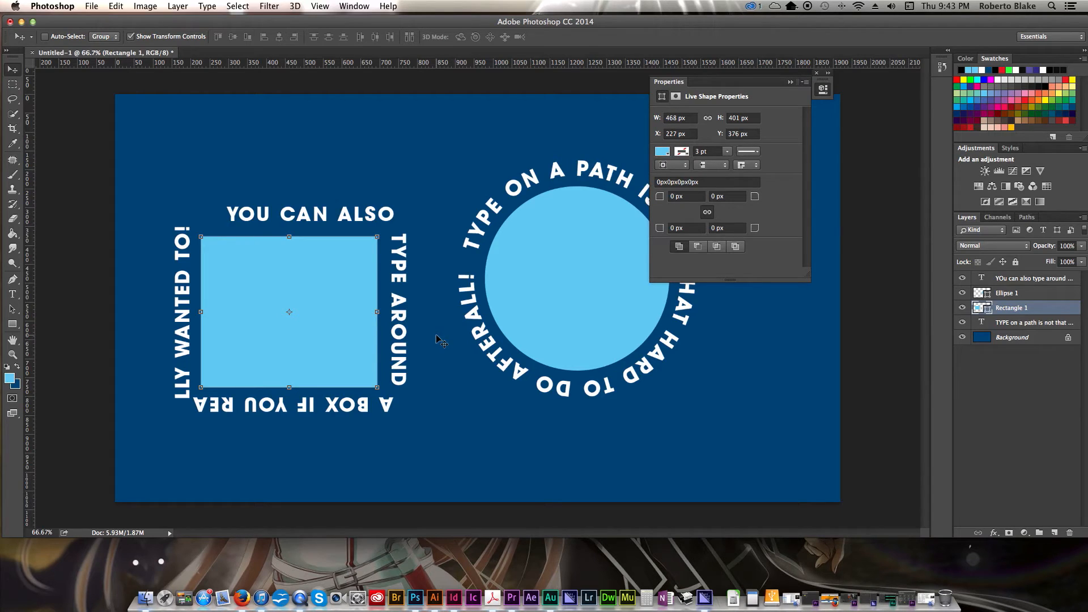
click(816, 73)
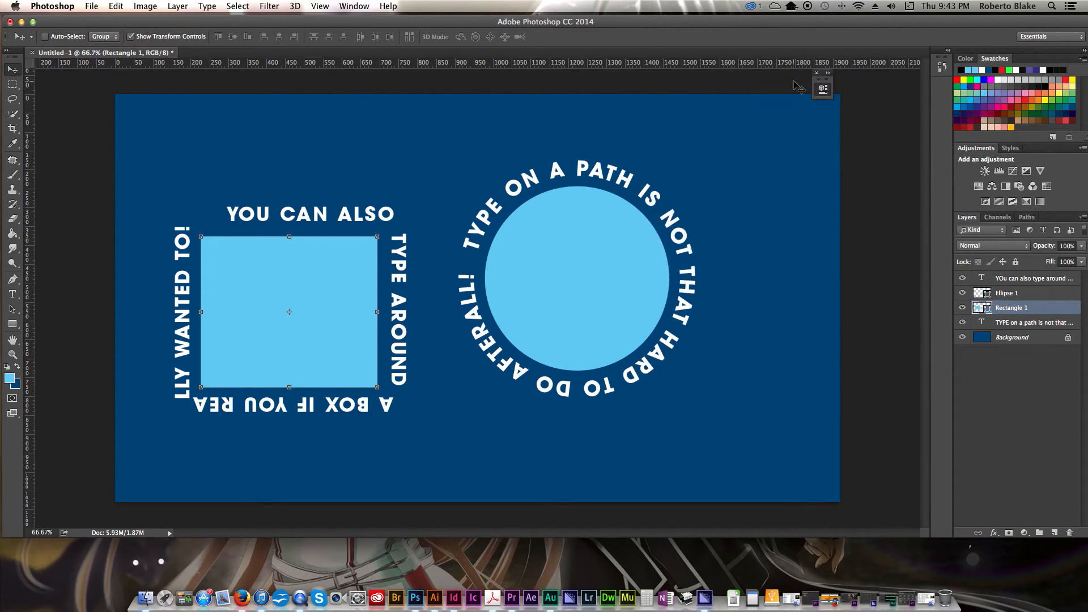
mouse_move(753, 118)
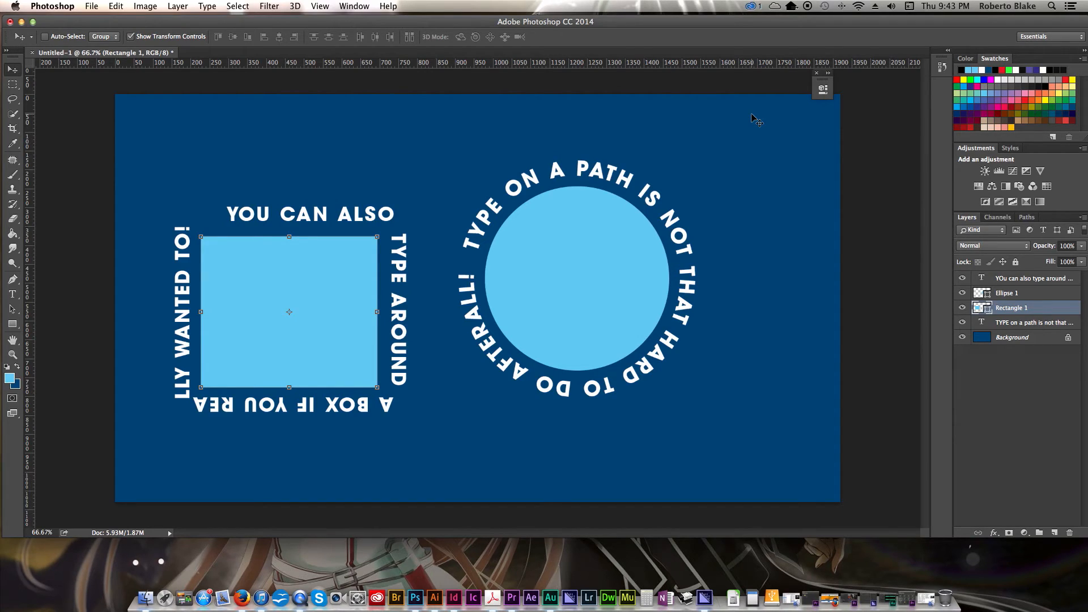
mouse_move(762, 118)
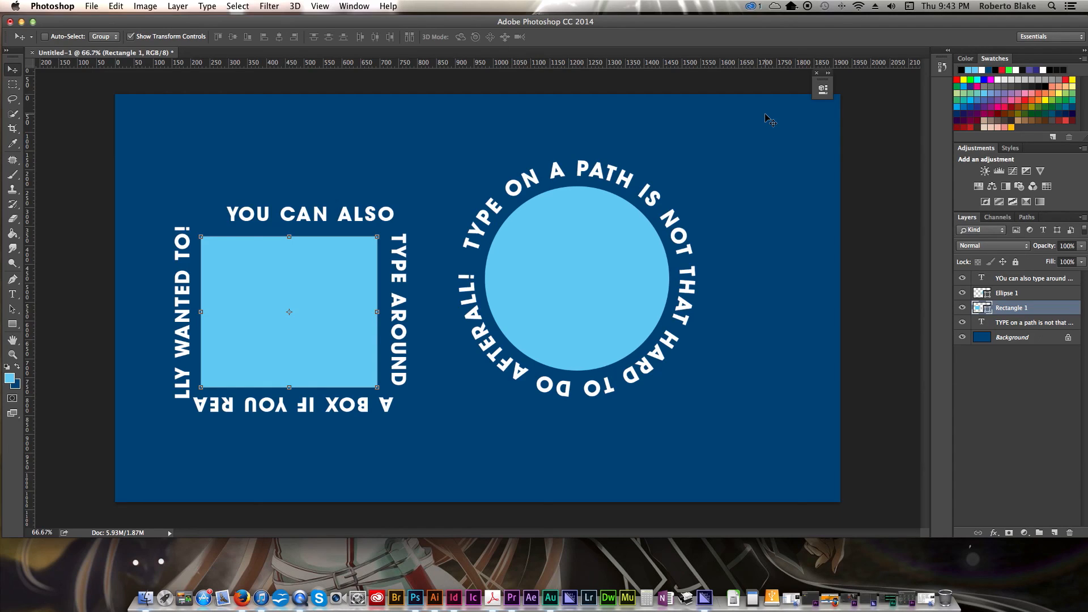
mouse_move(761, 113)
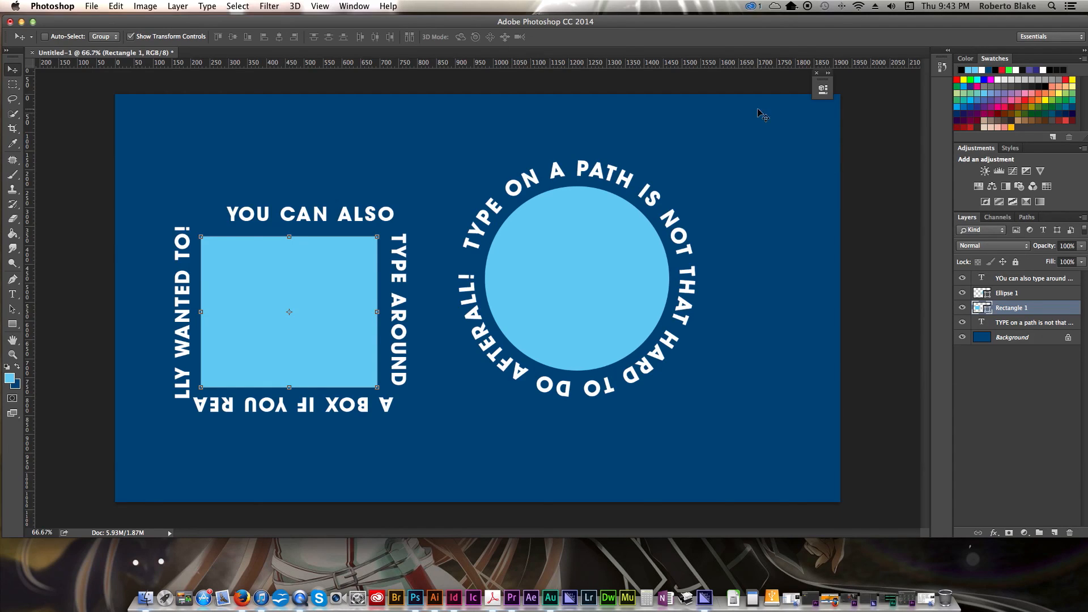